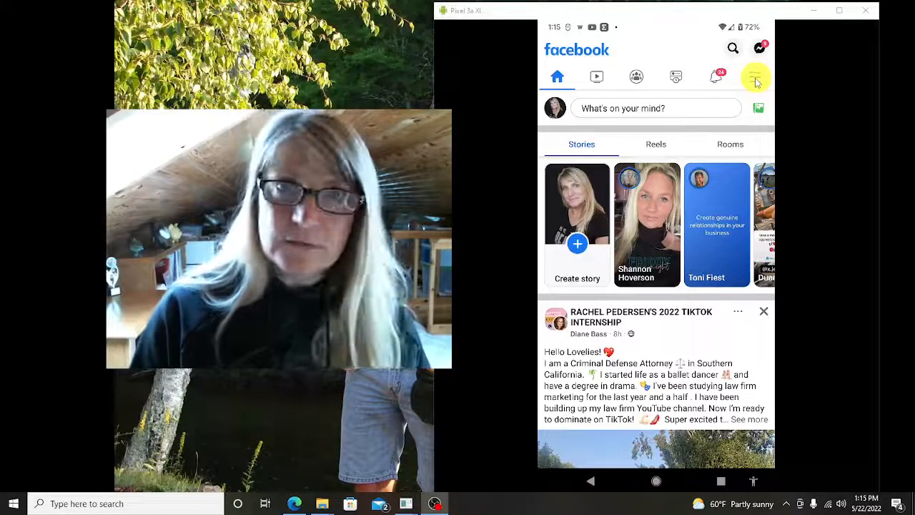
# - From the menu go to your own profile and reach the Activity Log via the three-dot options
pyautogui.click(755, 77)
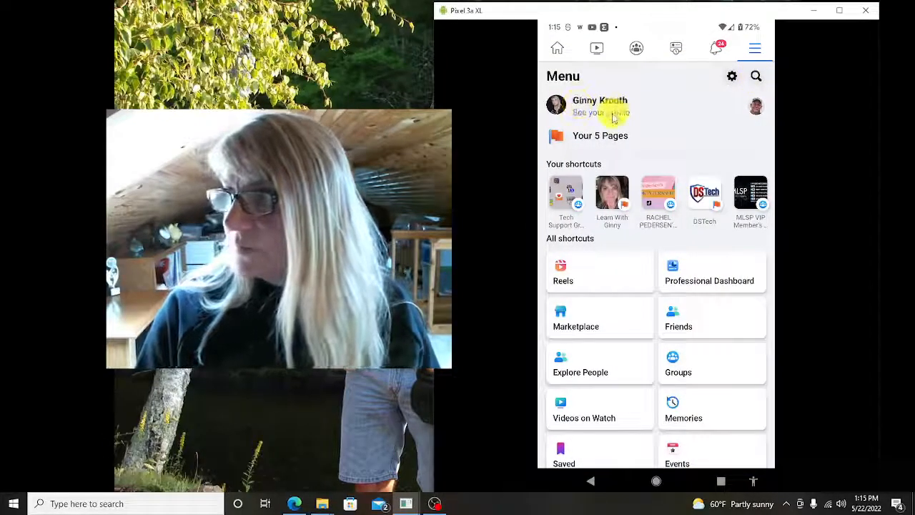
pyautogui.click(600, 106)
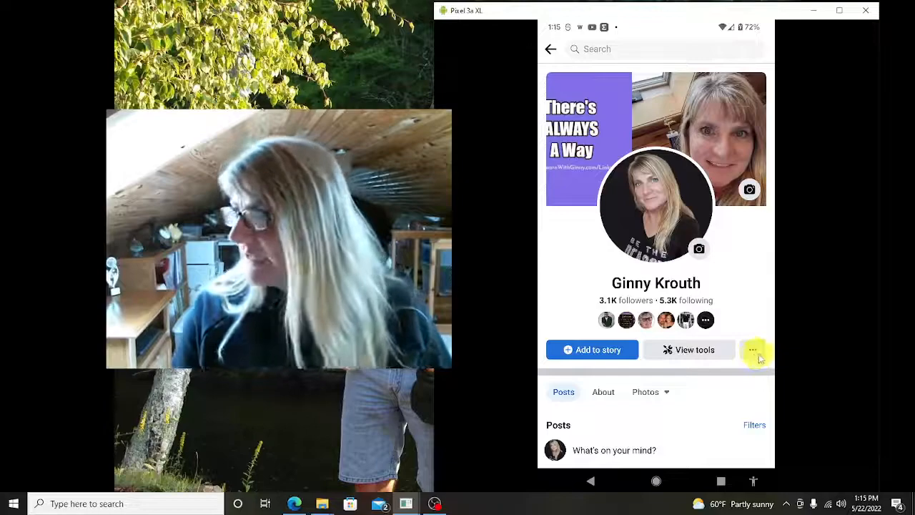
pyautogui.click(755, 349)
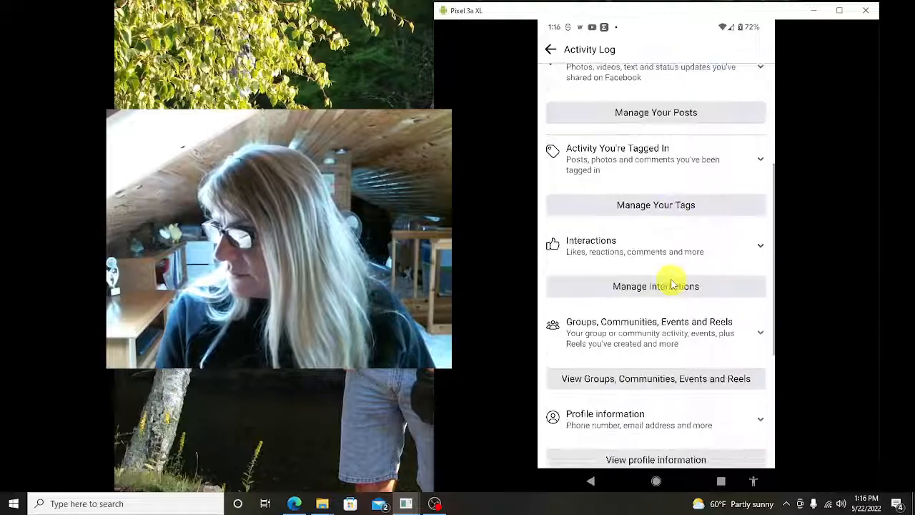
# - Scroll the Activity Log and choose View Activity History to list dated searches and posts
pyautogui.scroll(-3)
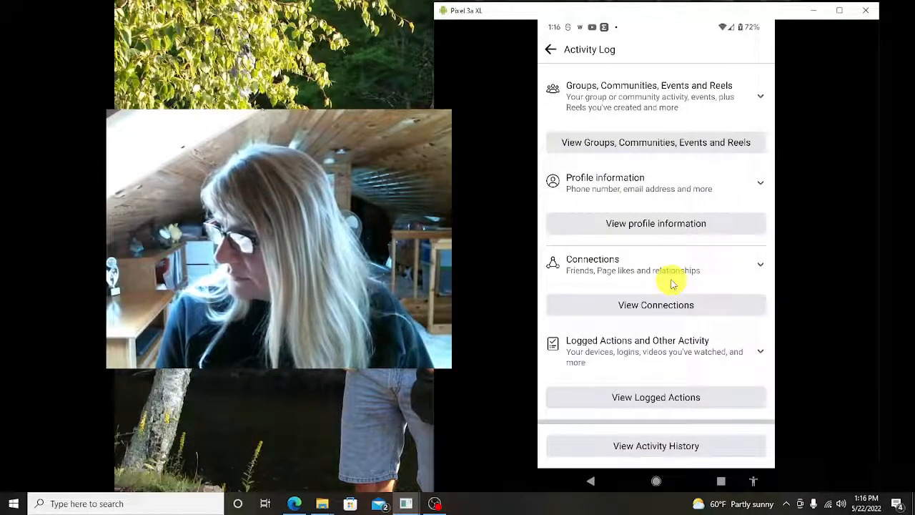
pyautogui.moveTo(646, 446)
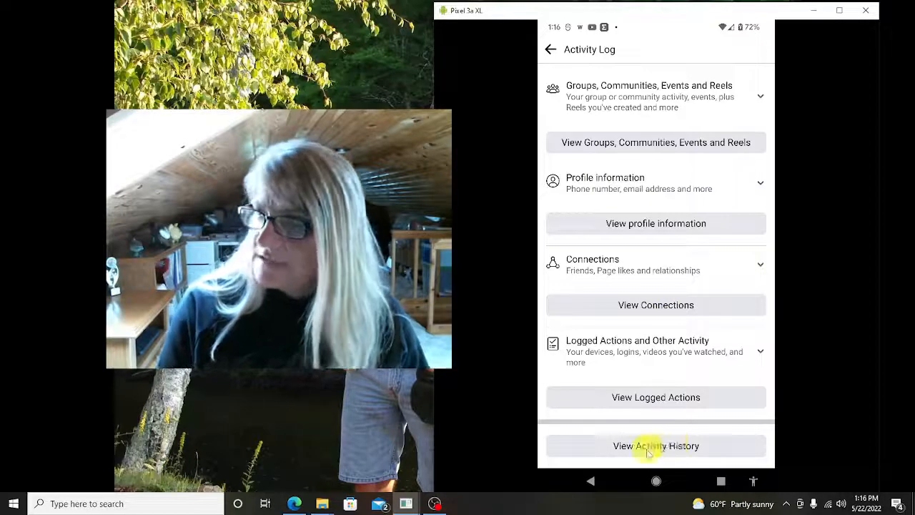
pyautogui.click(655, 446)
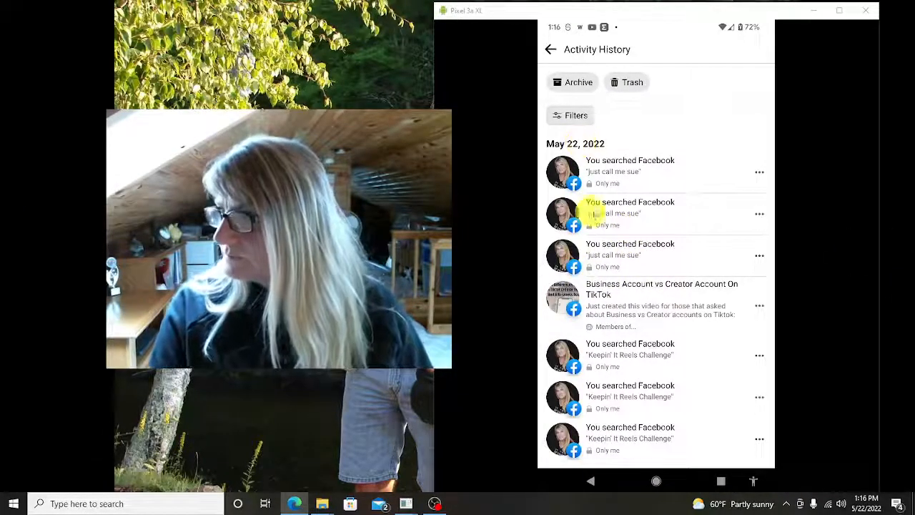
pyautogui.moveTo(700, 260)
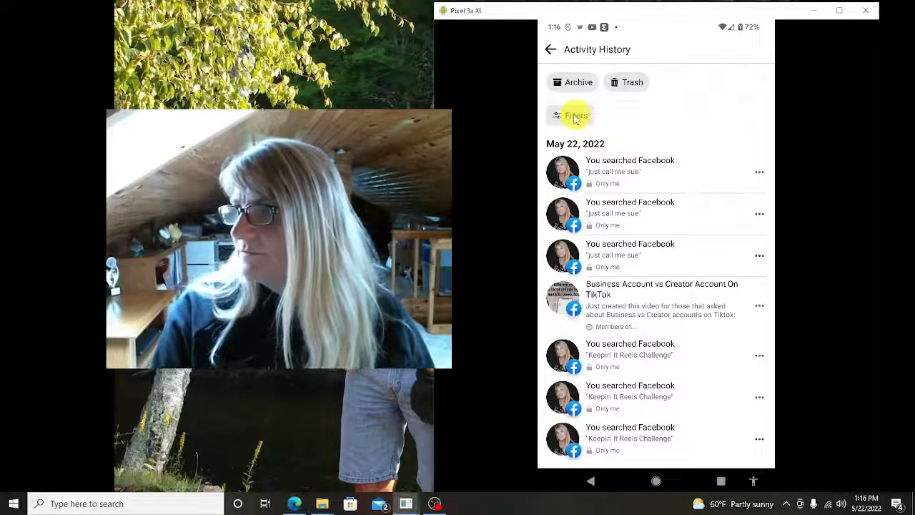
# - Filter by category to Your Posts: text updates, check-ins, notes and more, then browse the results
pyautogui.click(576, 114)
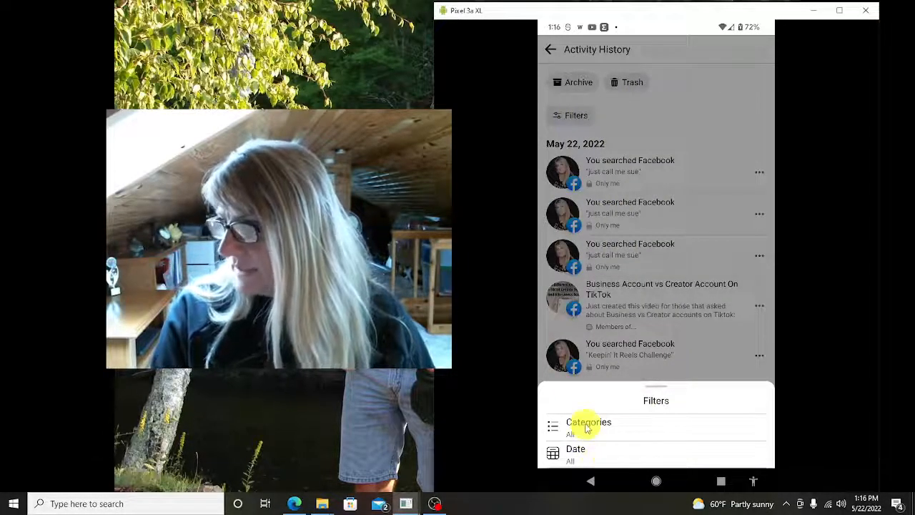
pyautogui.click(589, 421)
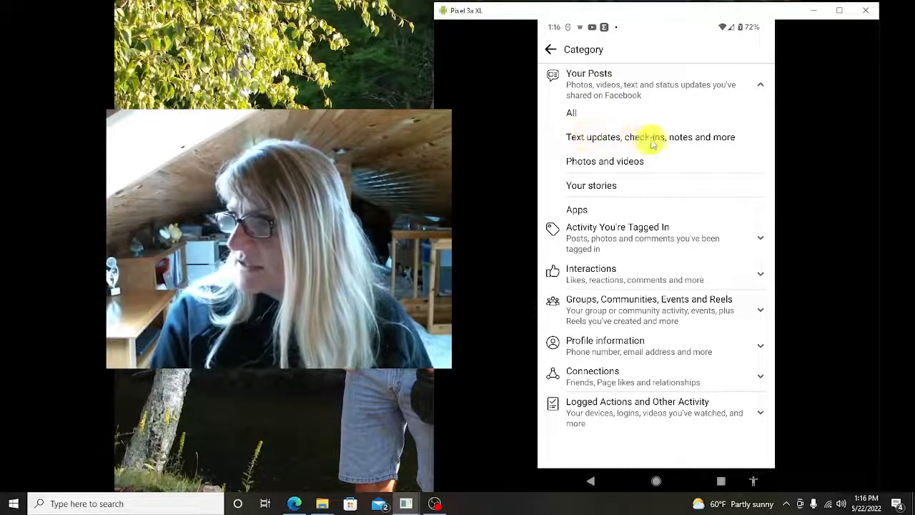
pyautogui.click(649, 138)
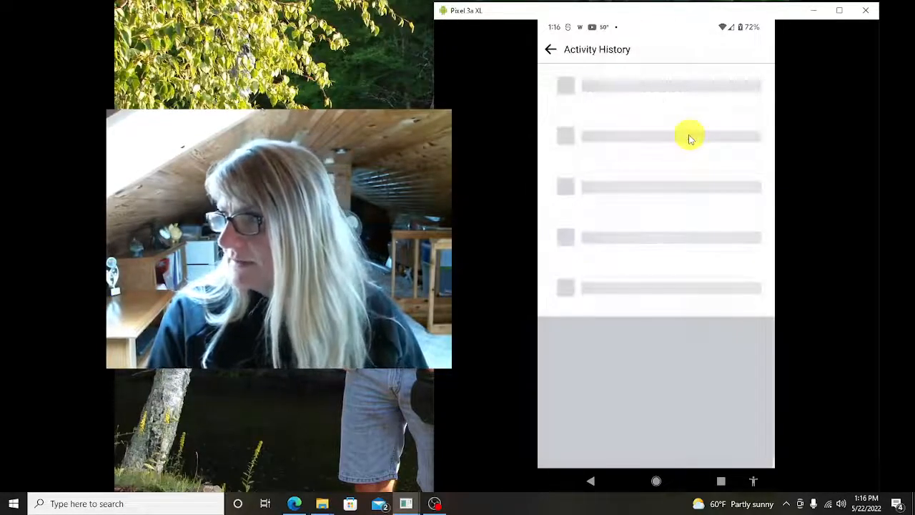
pyautogui.moveTo(522, 232)
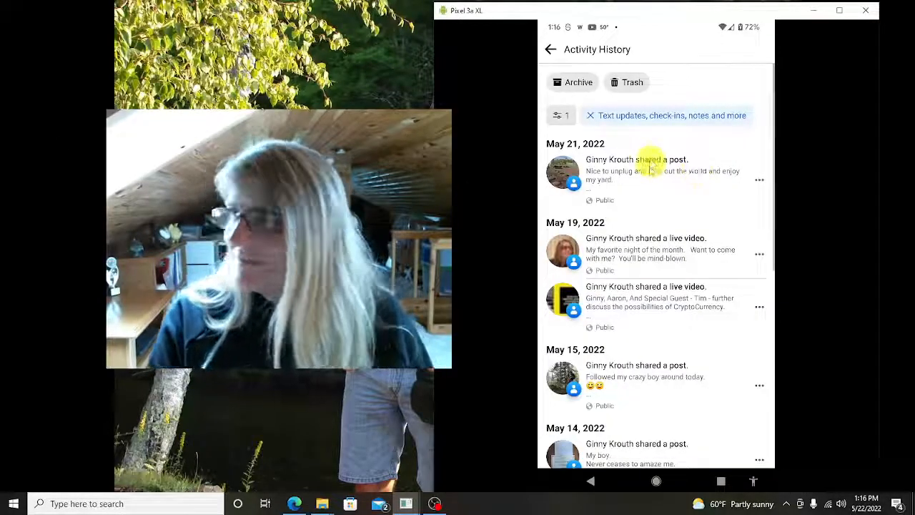
pyautogui.moveTo(680, 227)
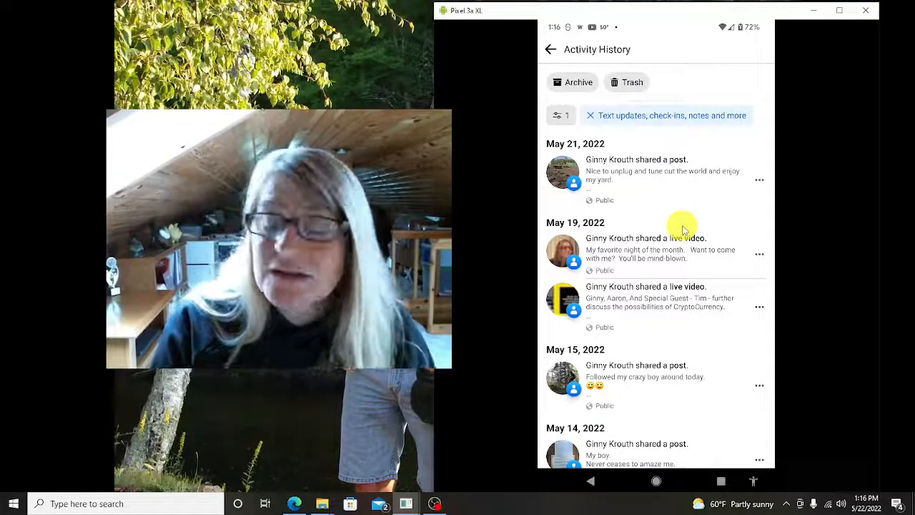
pyautogui.scroll(-3)
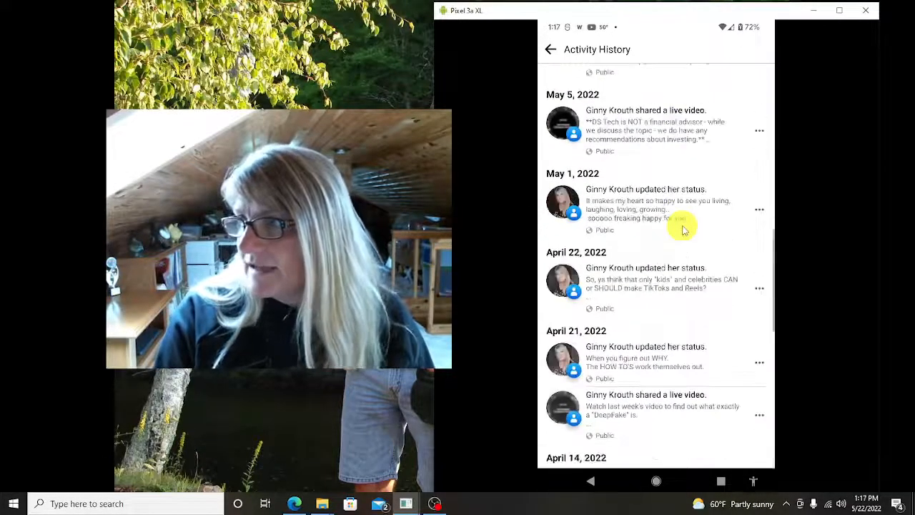
pyautogui.scroll(-3)
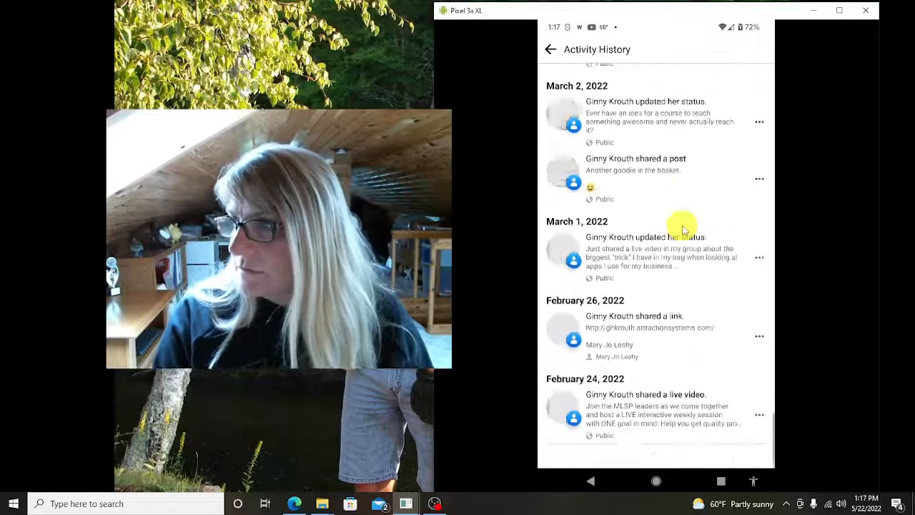
pyautogui.scroll(-3)
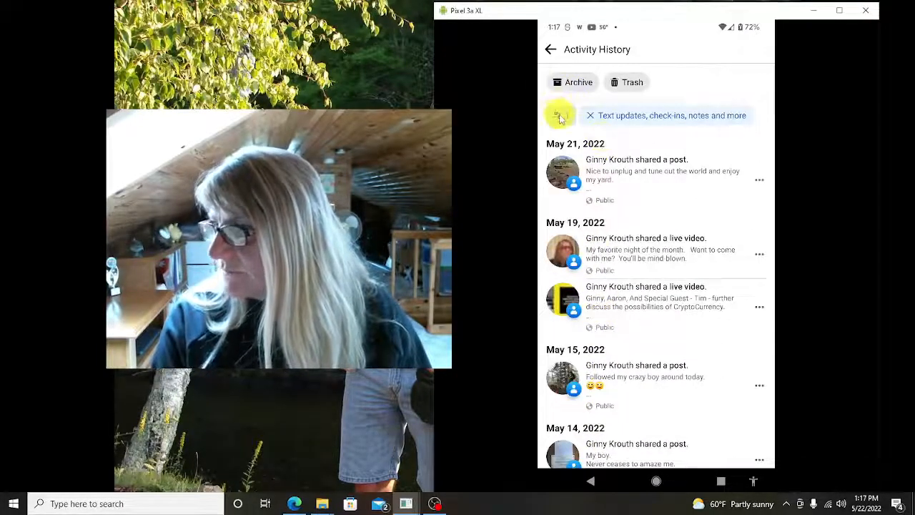
# - In the date filter, step the calendar back and set the start date to September 6, 2020
pyautogui.click(560, 115)
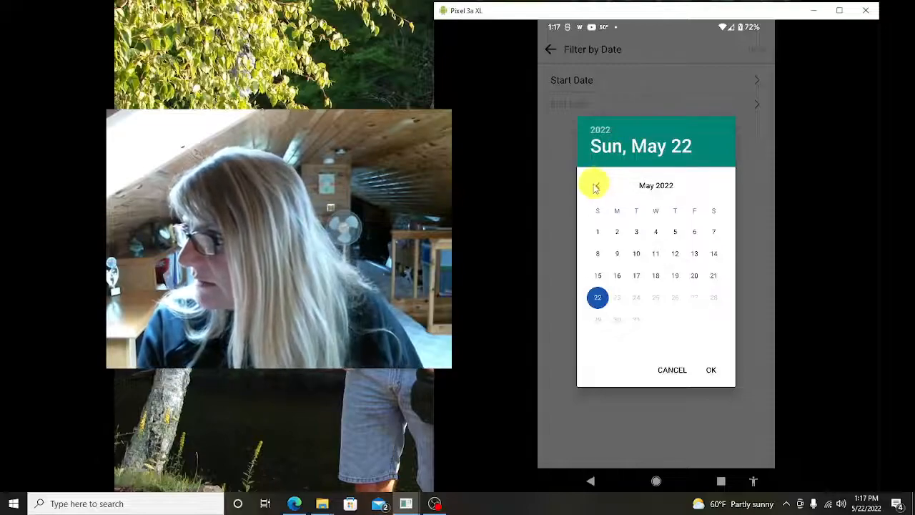
pyautogui.click(595, 186)
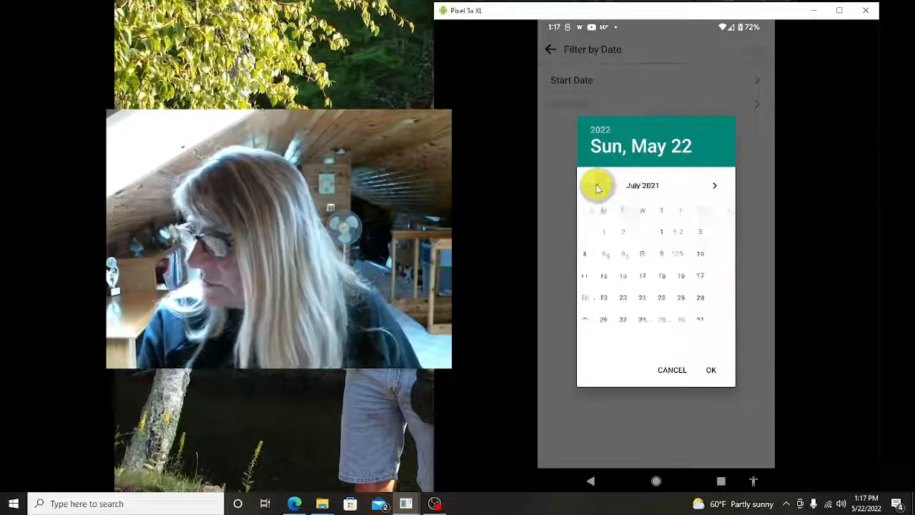
pyautogui.click(598, 186)
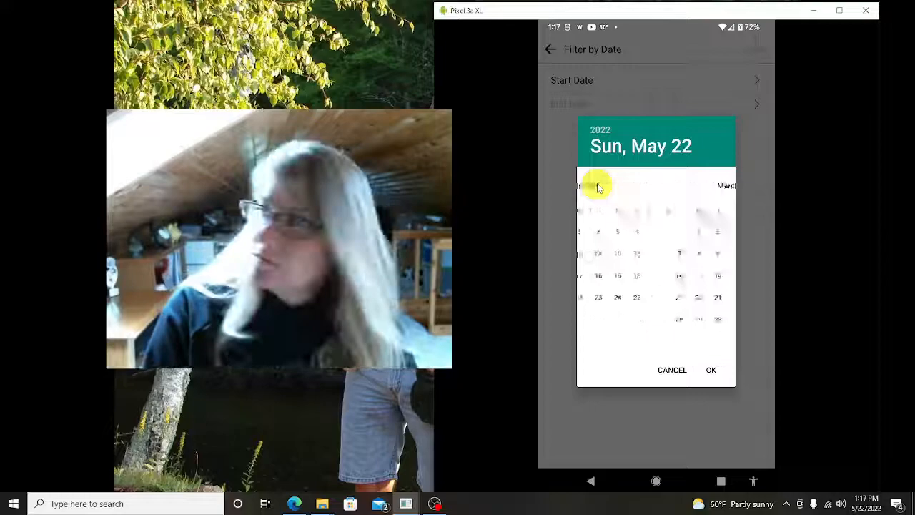
pyautogui.click(597, 186)
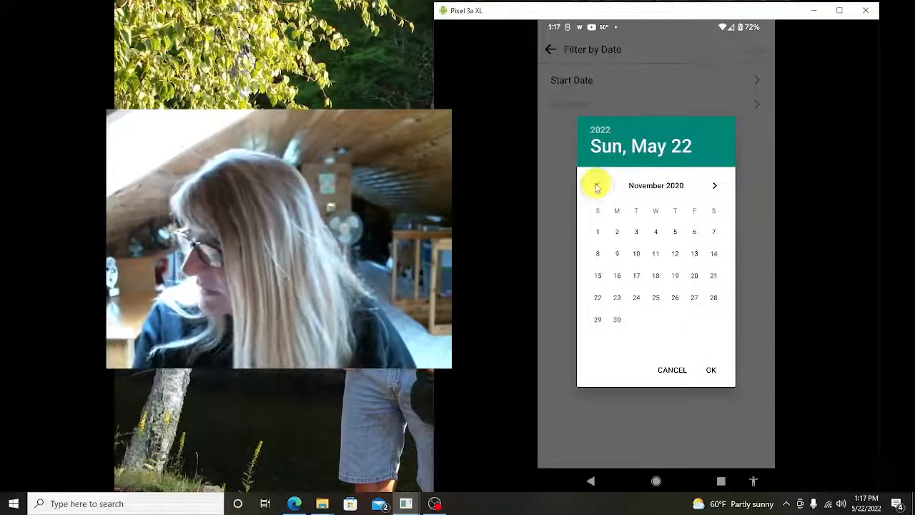
pyautogui.click(598, 186)
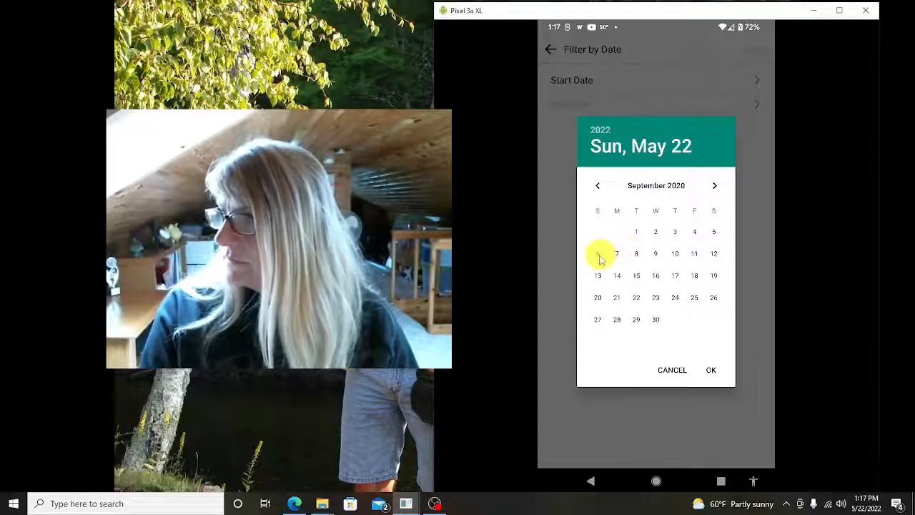
pyautogui.click(695, 253)
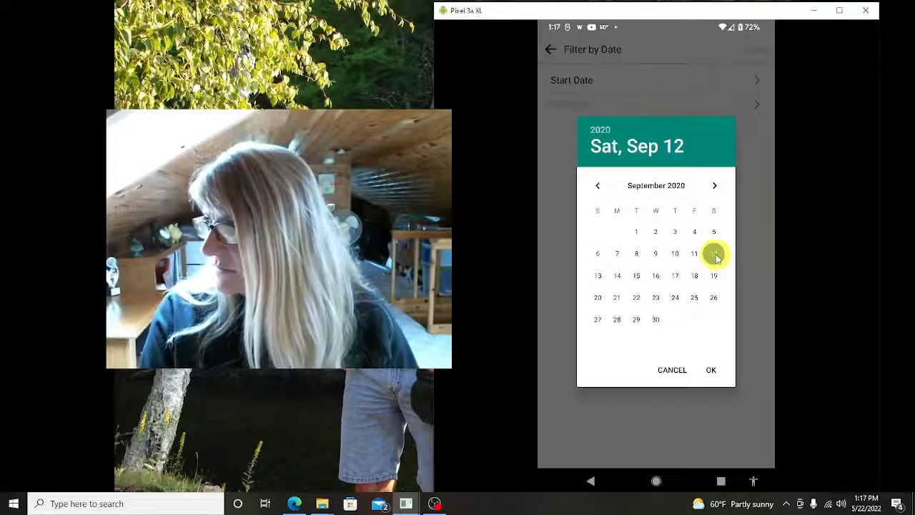
pyautogui.click(597, 253)
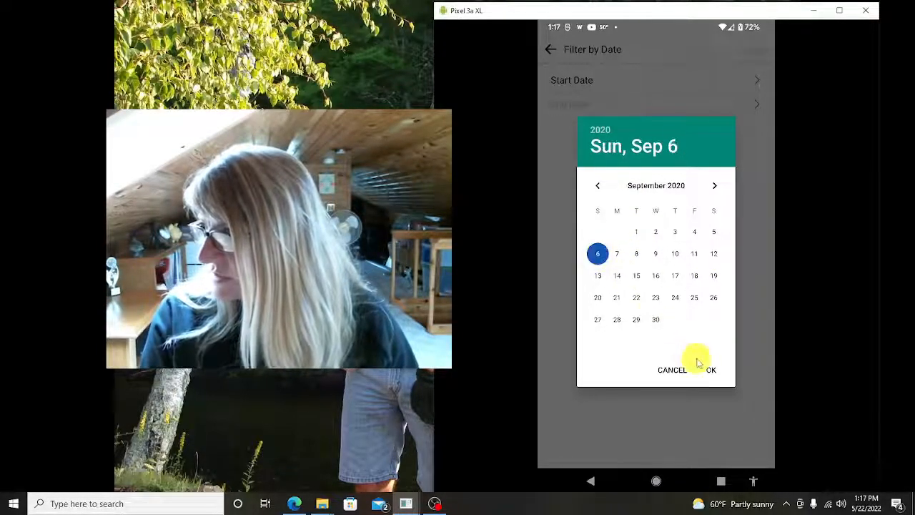
pyautogui.click(709, 369)
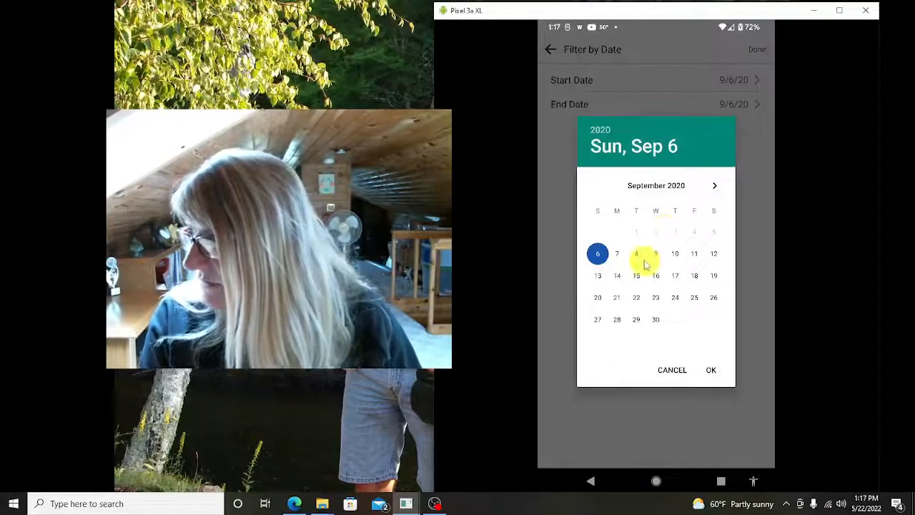
# - Set the end date to September 8, 2020 and apply the date range
pyautogui.click(711, 369)
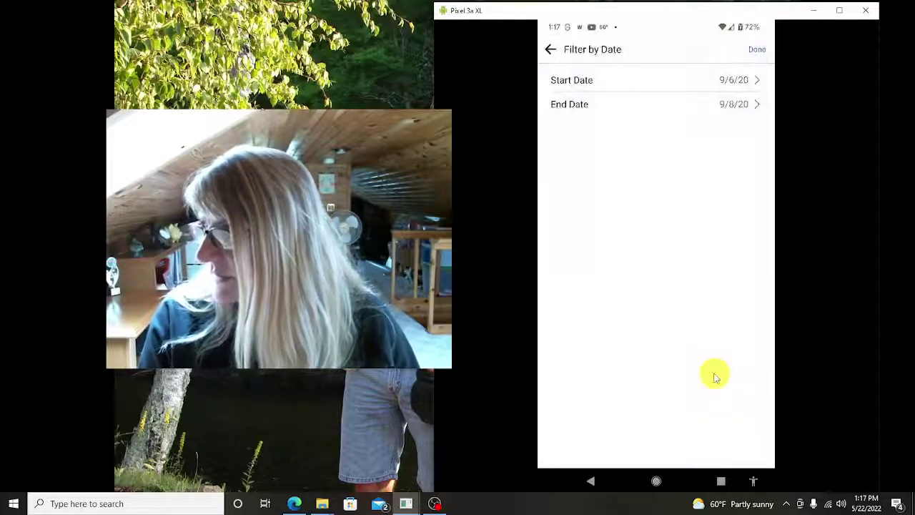
pyautogui.click(756, 49)
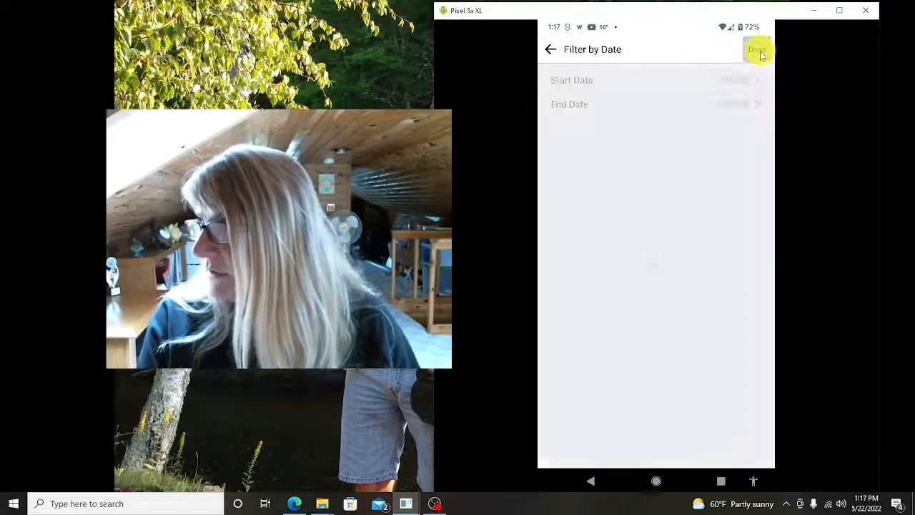
pyautogui.click(756, 48)
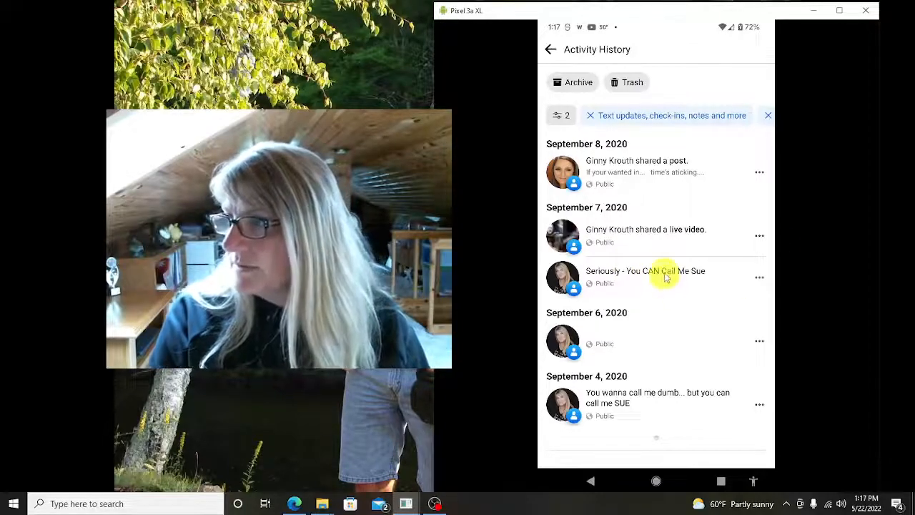
pyautogui.click(644, 270)
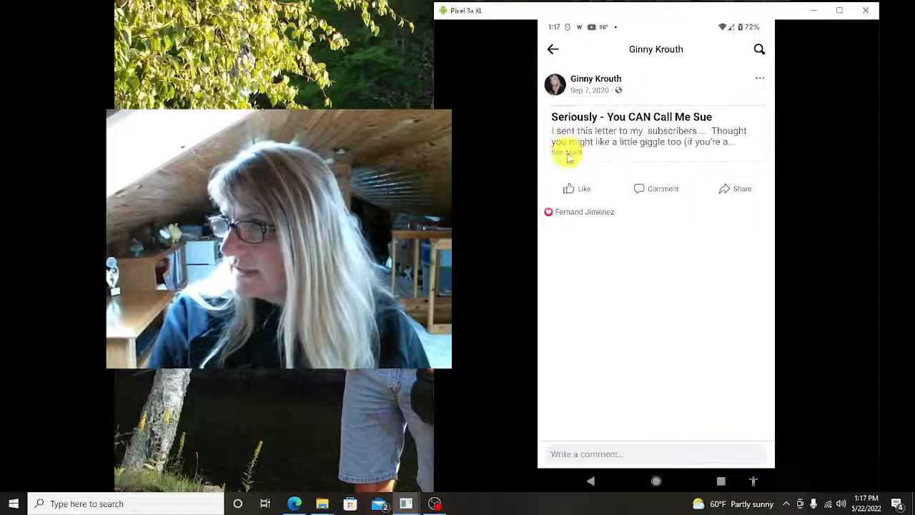
pyautogui.click(566, 152)
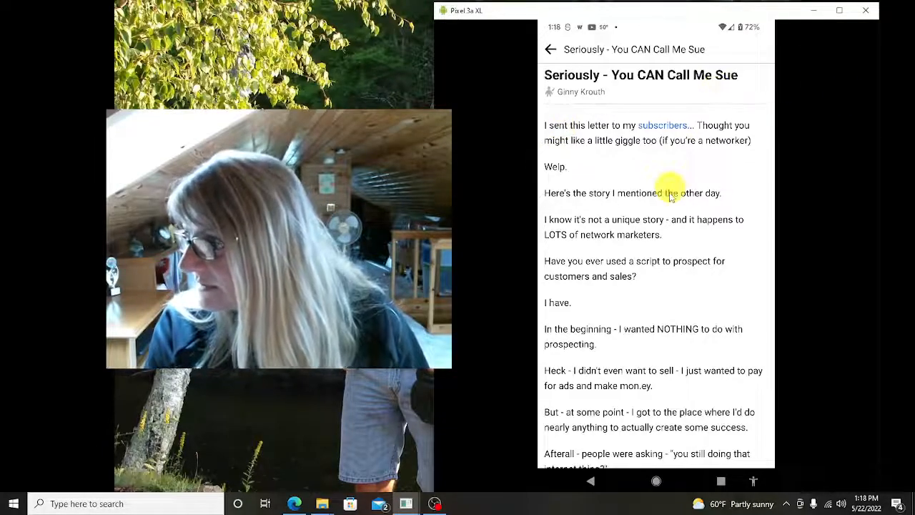
pyautogui.click(551, 48)
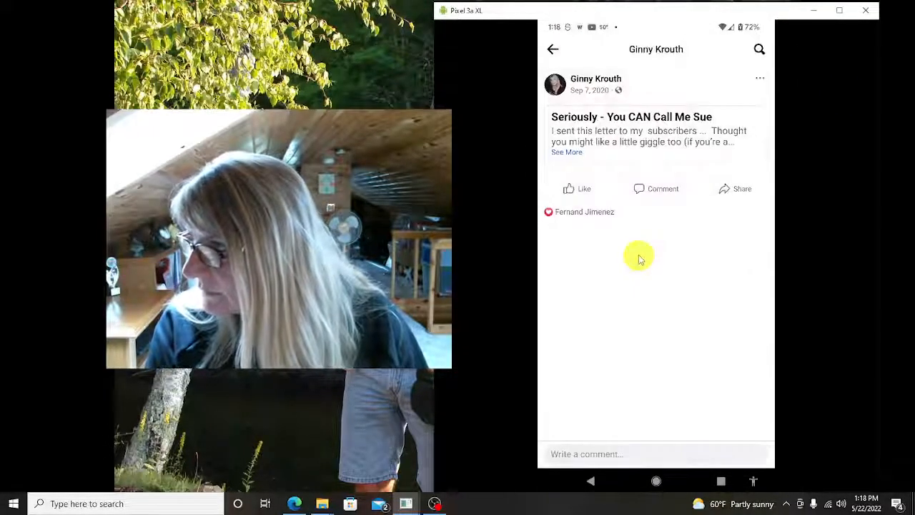
pyautogui.click(567, 151)
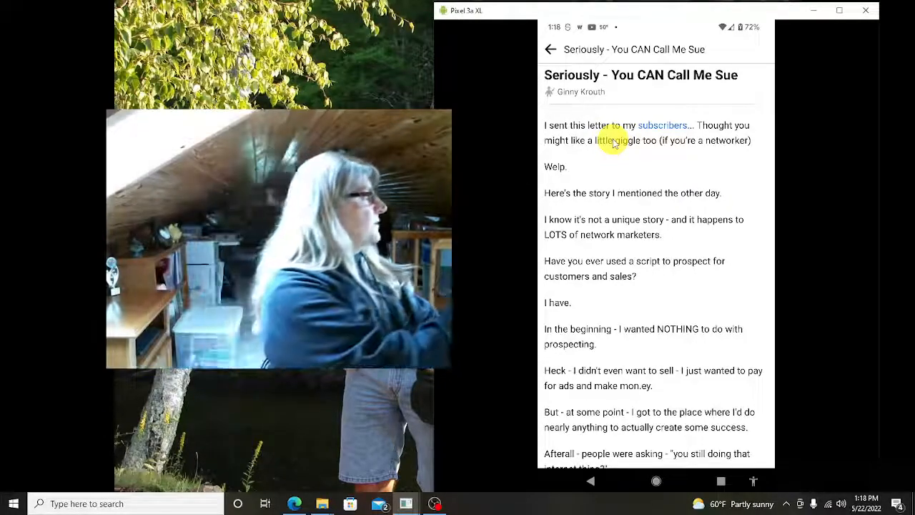
pyautogui.scroll(-3)
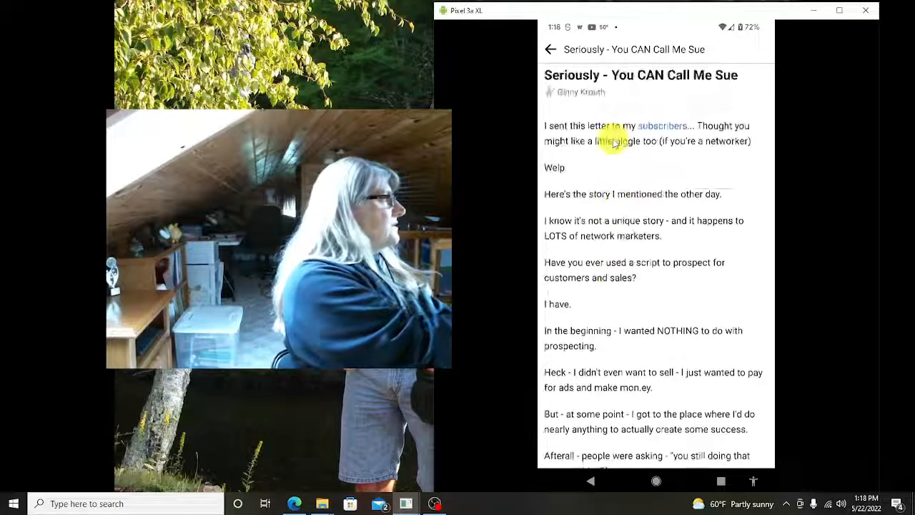
pyautogui.scroll(-3)
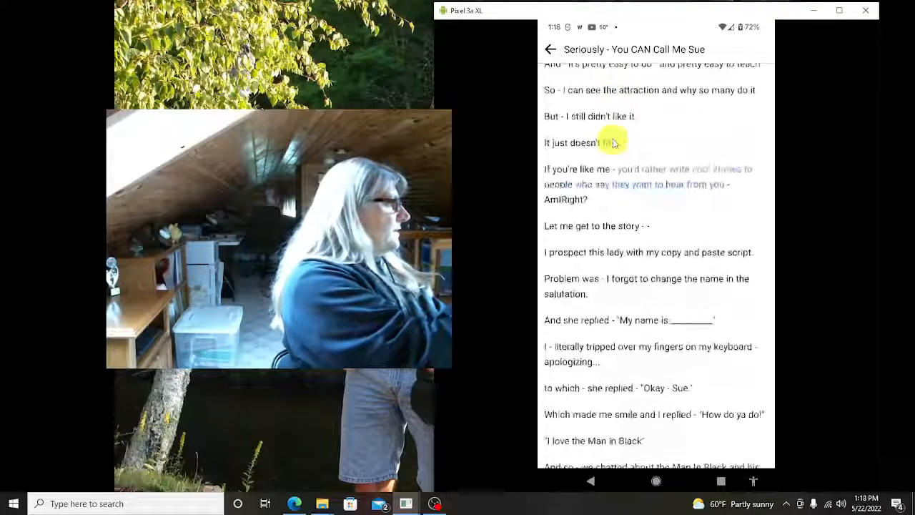
pyautogui.scroll(-3)
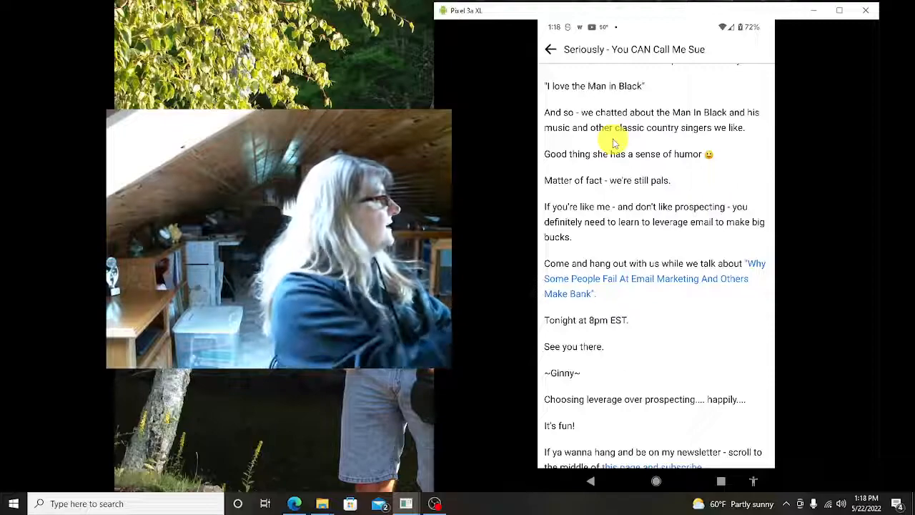
pyautogui.scroll(-3)
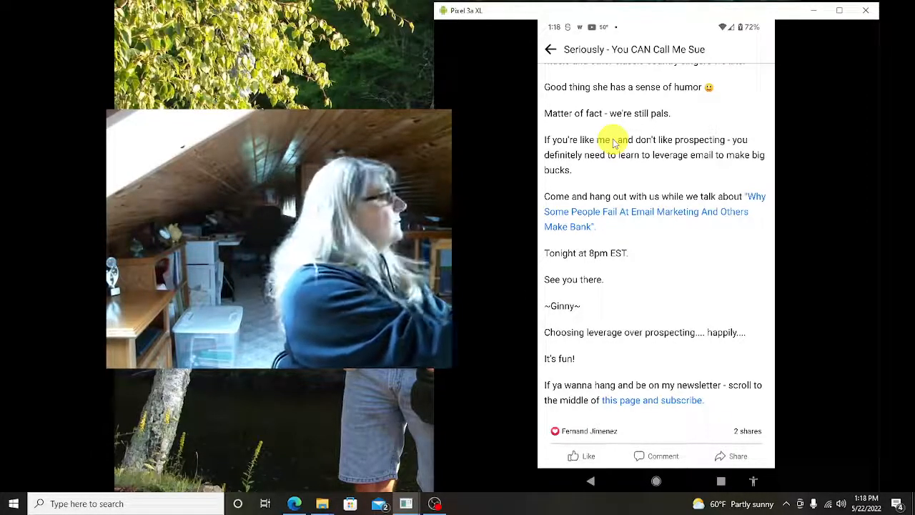
pyautogui.scroll(3)
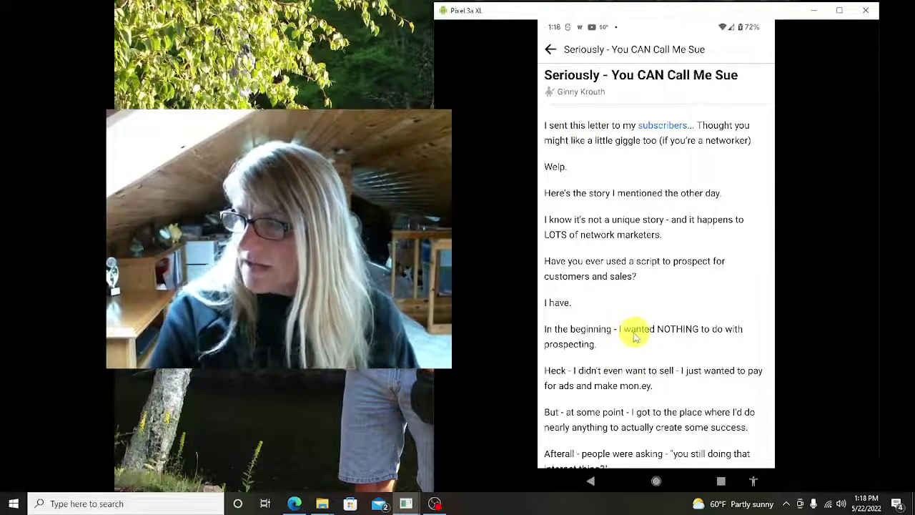
pyautogui.scroll(-3)
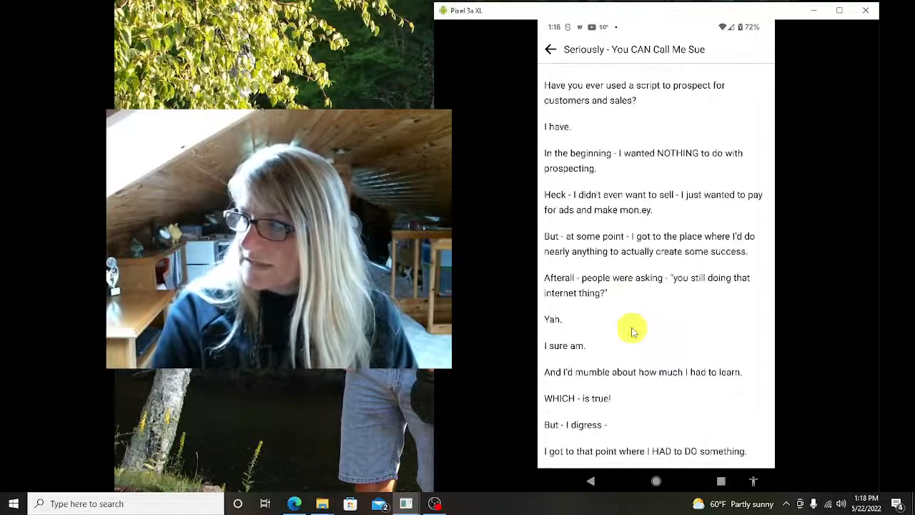
pyautogui.scroll(-3)
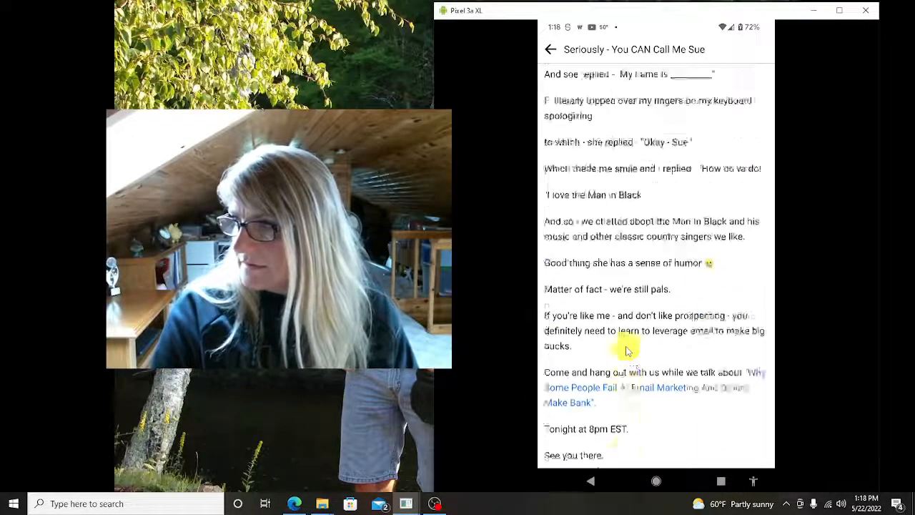
pyautogui.scroll(3)
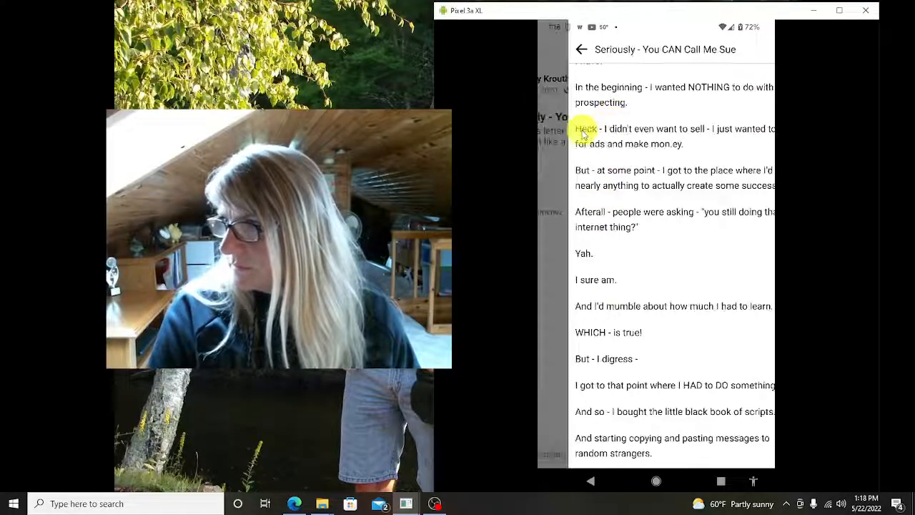
pyautogui.scroll(3)
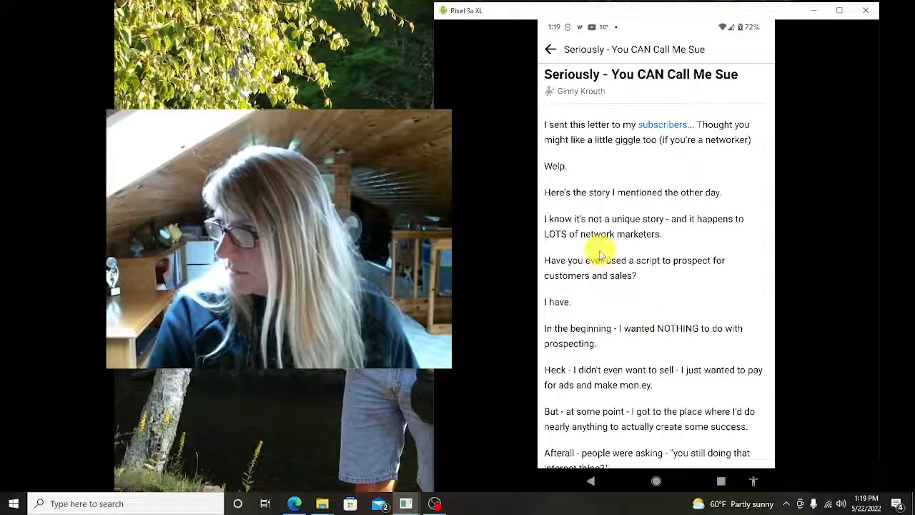
pyautogui.click(550, 49)
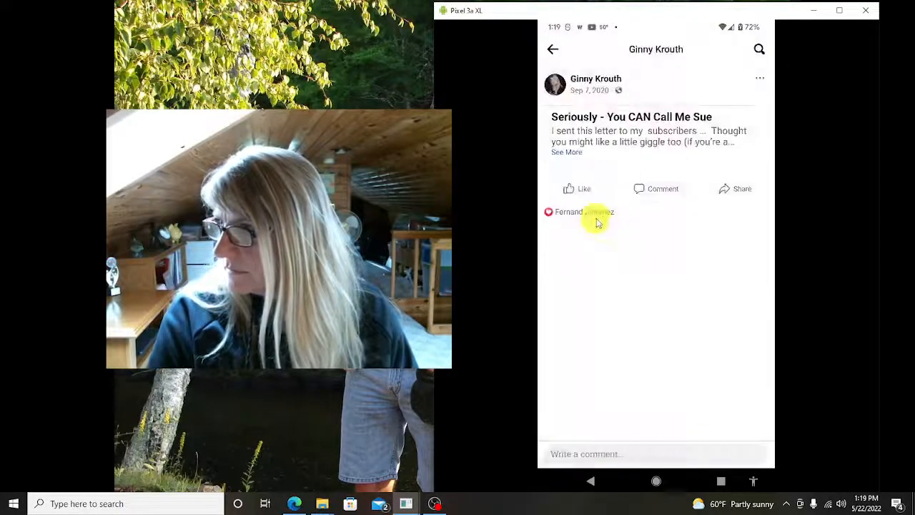
pyautogui.click(760, 77)
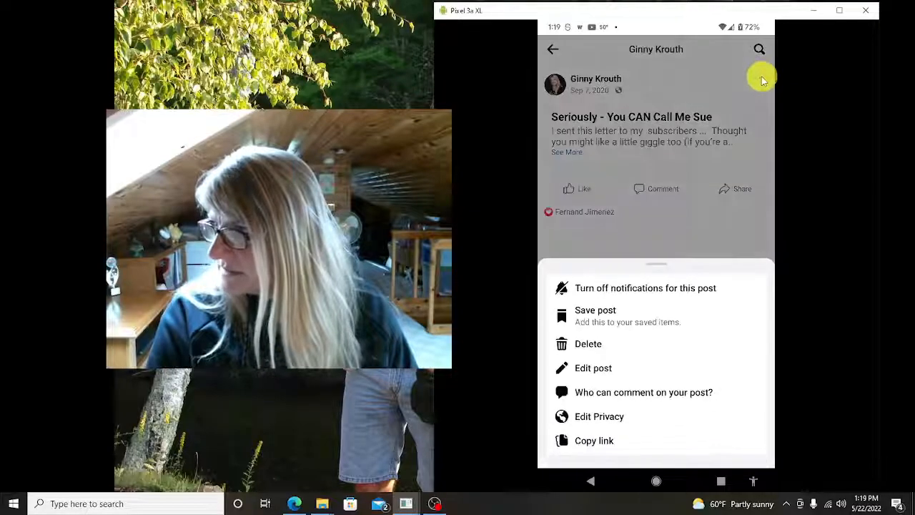
pyautogui.moveTo(589, 384)
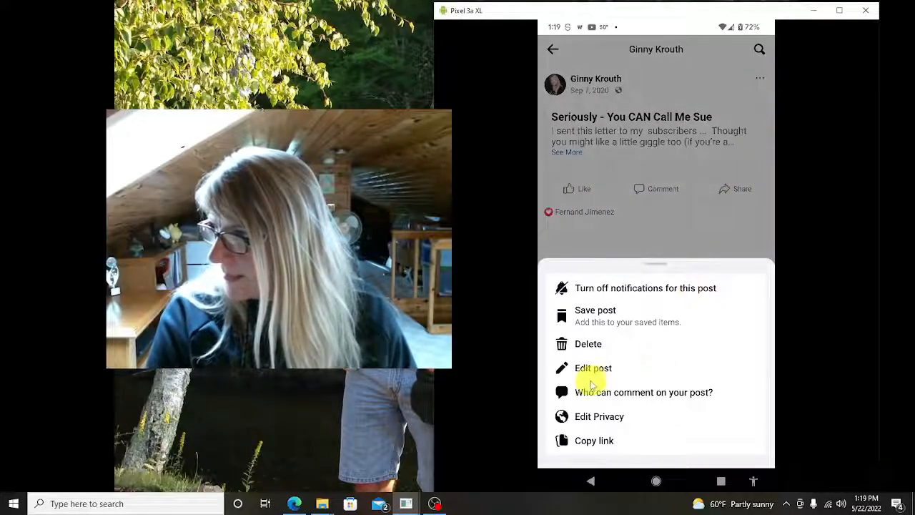
pyautogui.click(593, 368)
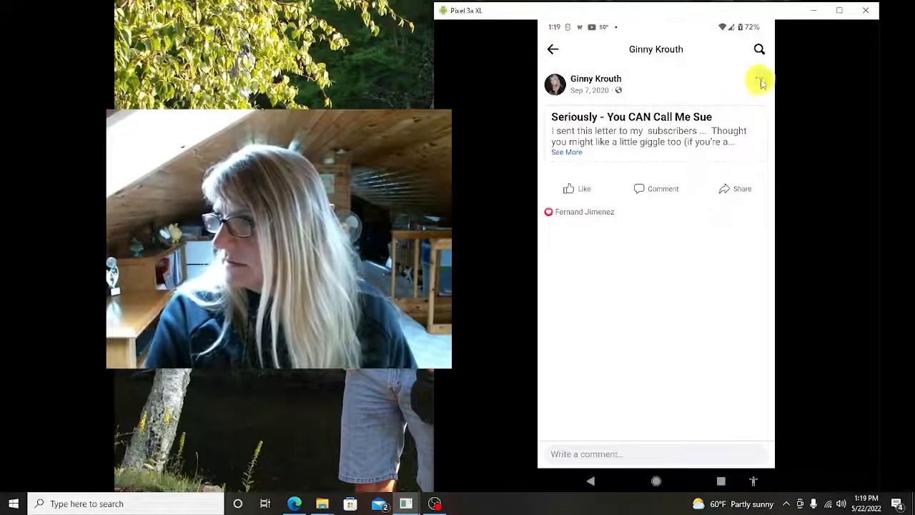
pyautogui.click(759, 78)
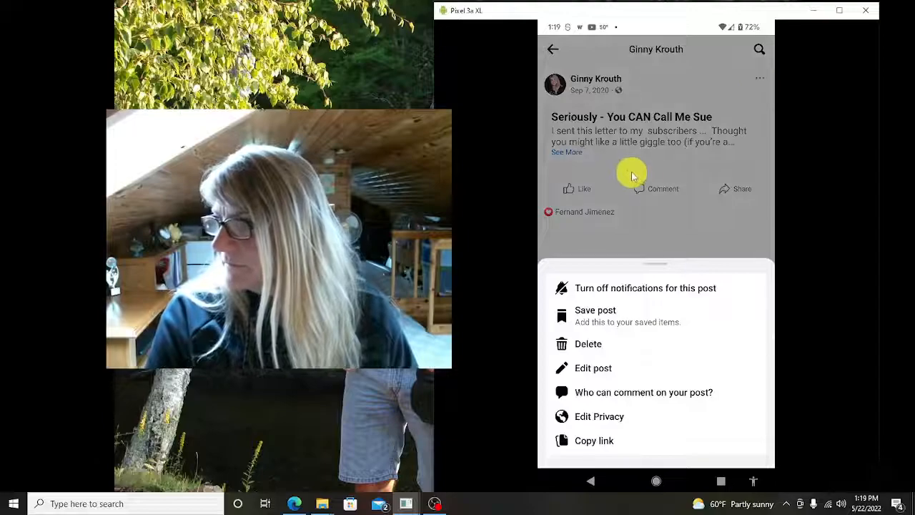
pyautogui.moveTo(669, 145)
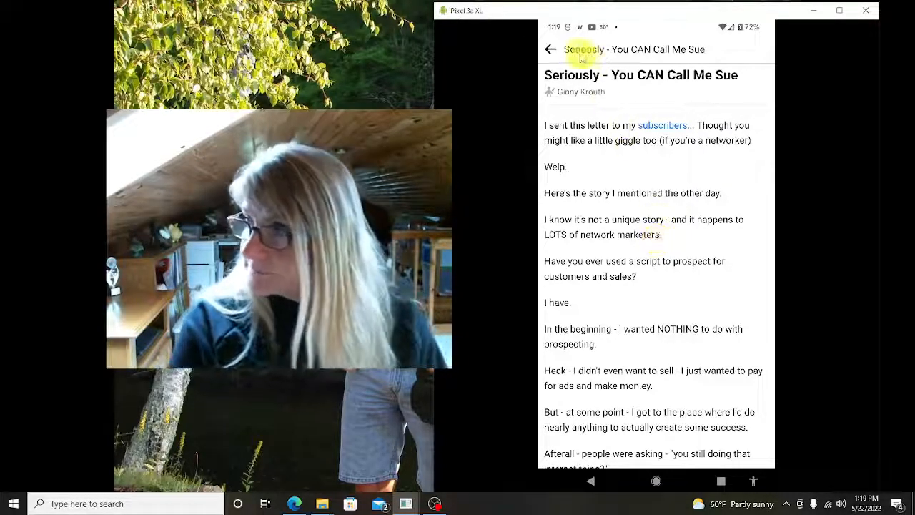
pyautogui.click(550, 48)
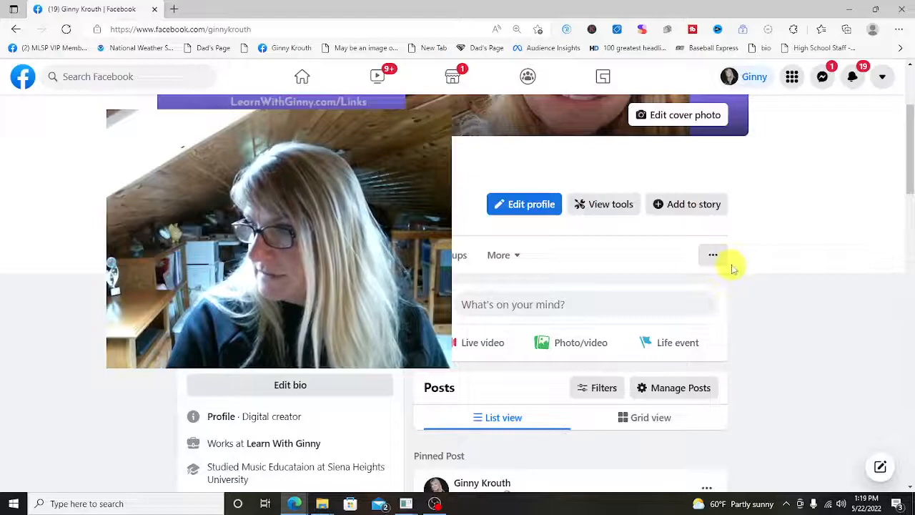
# - From the profile's ... options reach the Activity Log and scroll its sidebar to Filters and Activity Types
pyautogui.click(712, 254)
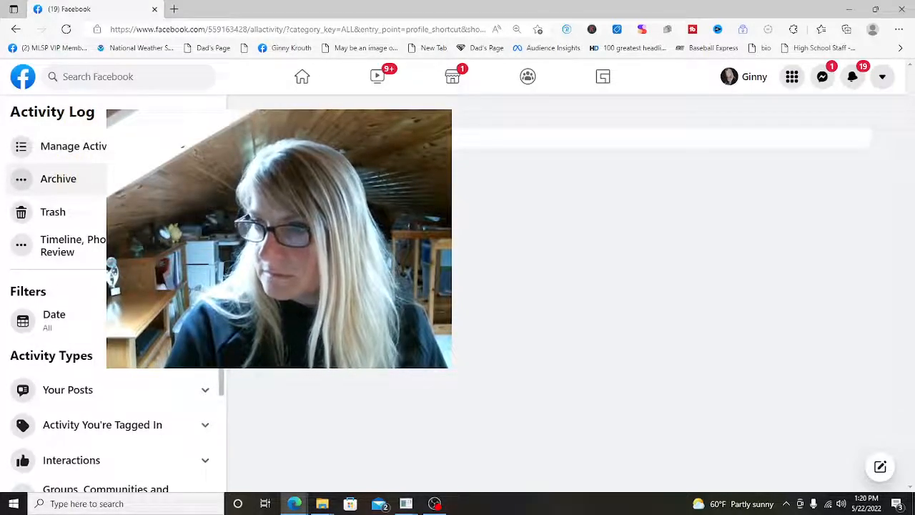
pyautogui.scroll(-3)
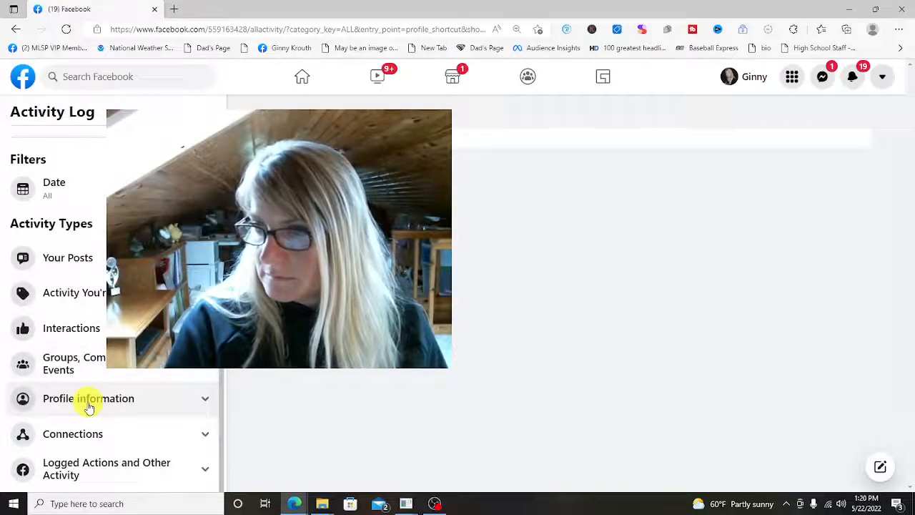
pyautogui.scroll(3)
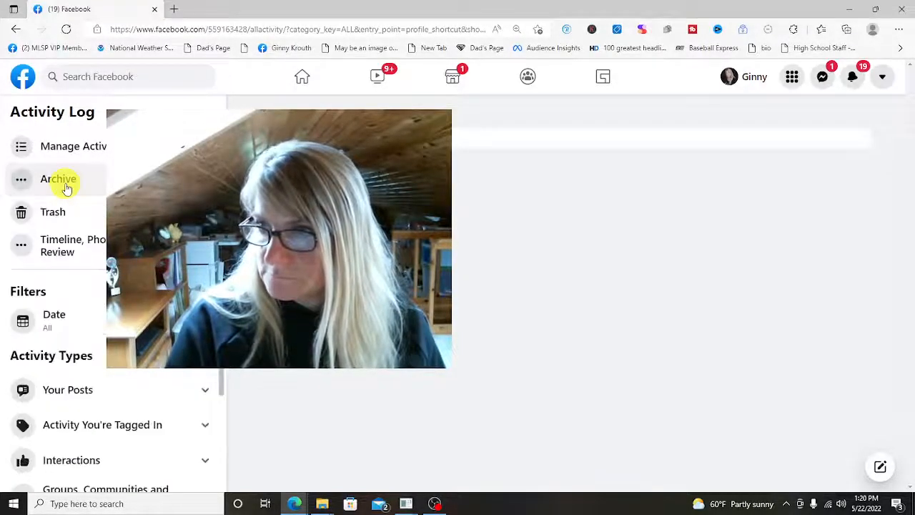
pyautogui.moveTo(69, 389)
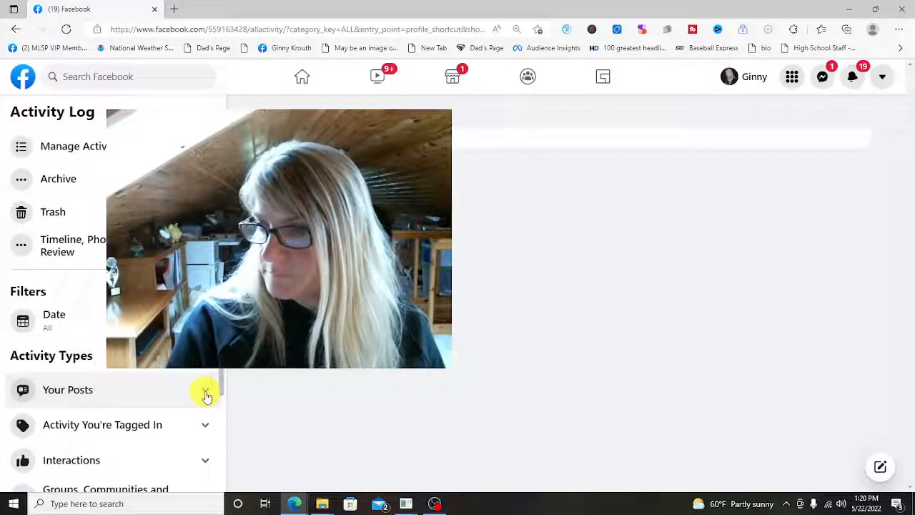
pyautogui.scroll(-3)
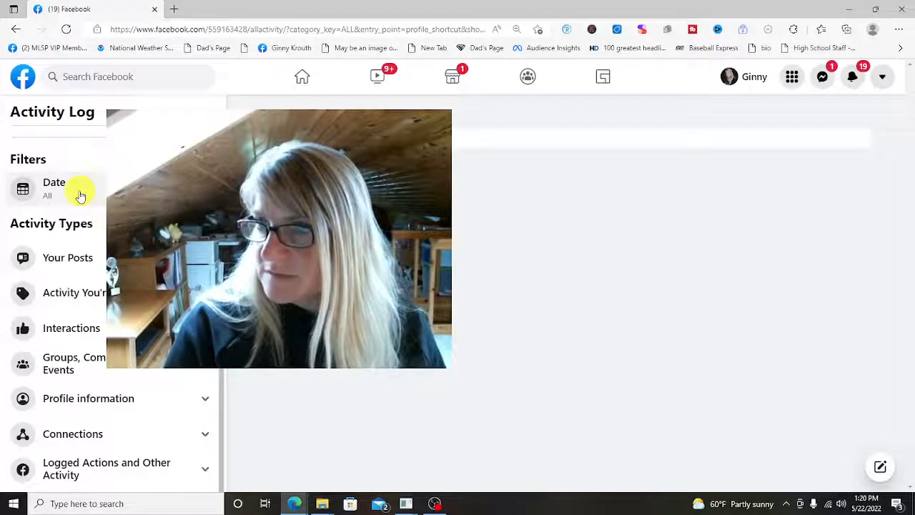
pyautogui.moveTo(80, 257)
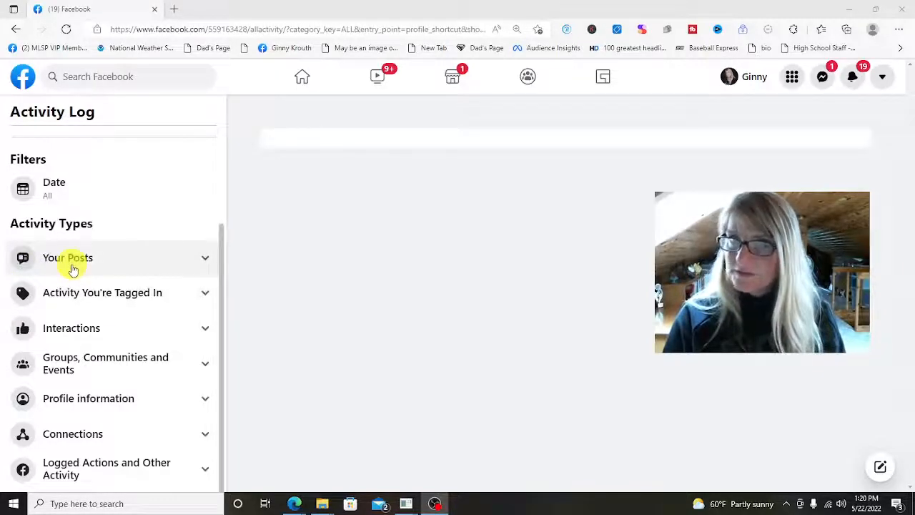
pyautogui.moveTo(57, 418)
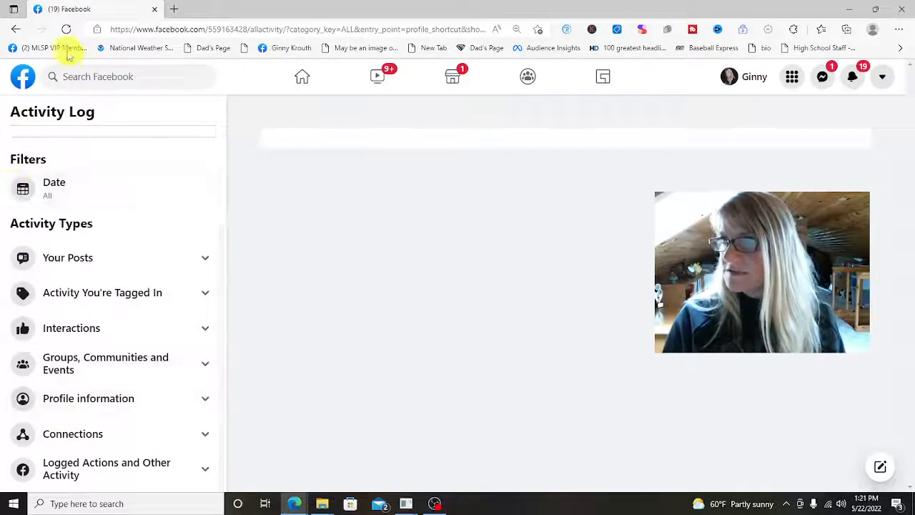
pyautogui.click(301, 77)
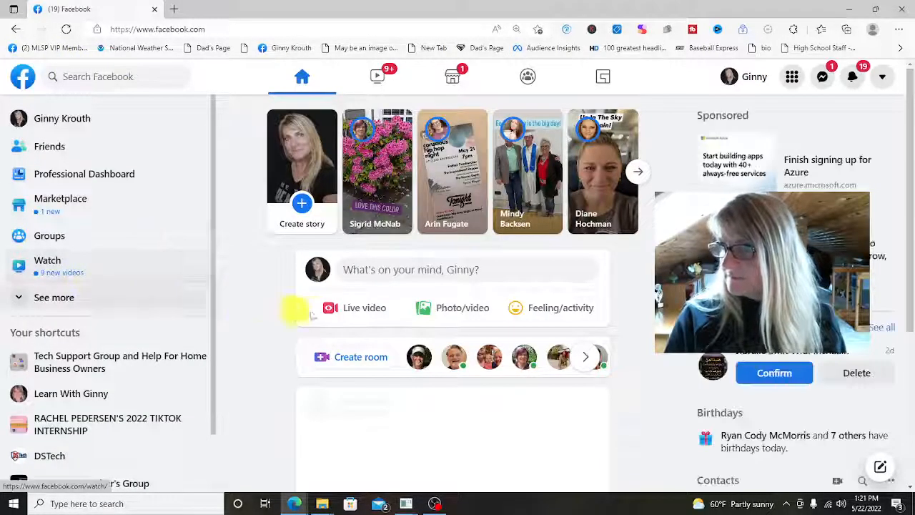
pyautogui.moveTo(217, 146)
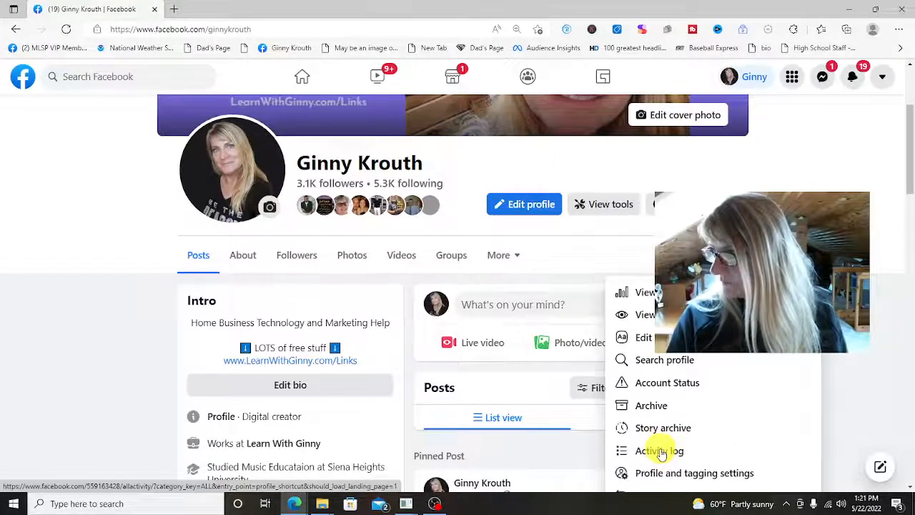
pyautogui.click(659, 450)
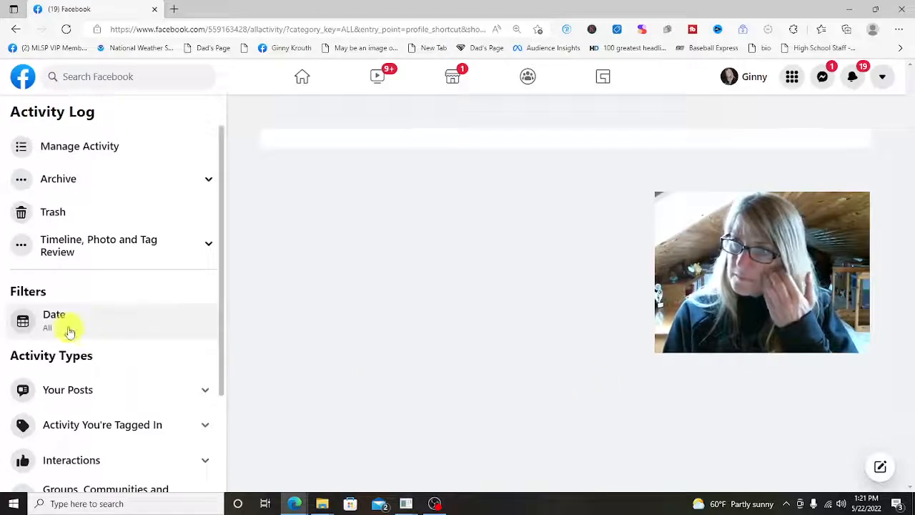
pyautogui.moveTo(203, 395)
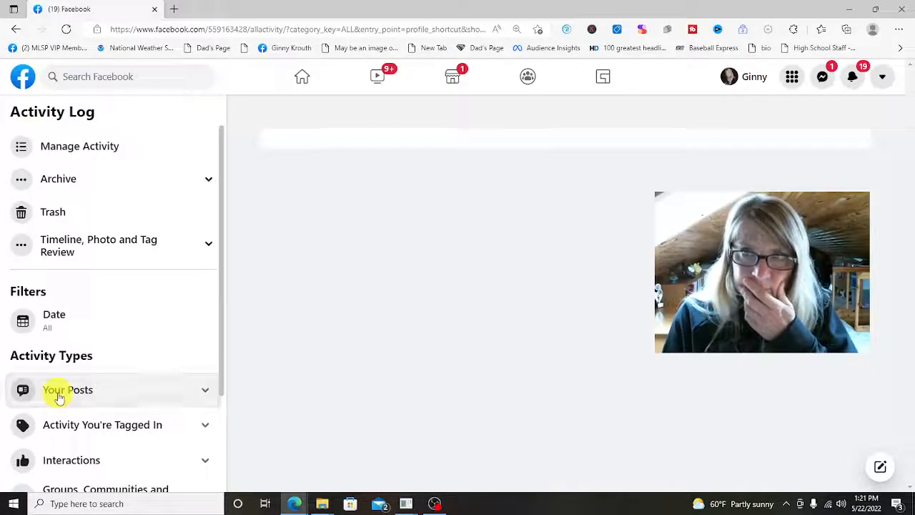
pyautogui.scroll(-3)
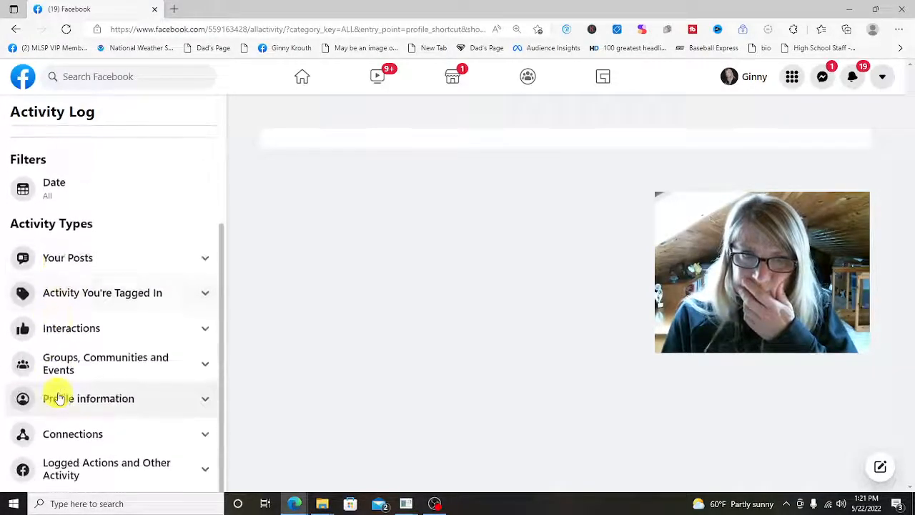
pyautogui.scroll(3)
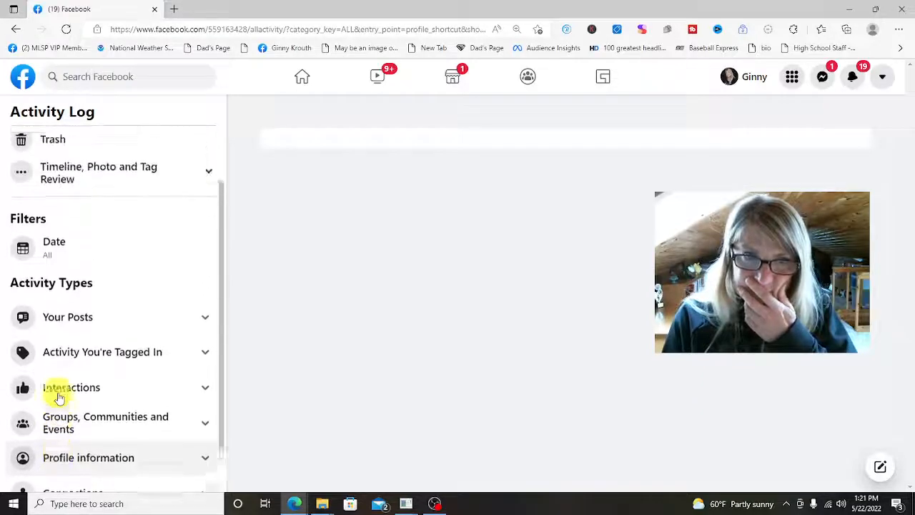
pyautogui.scroll(3)
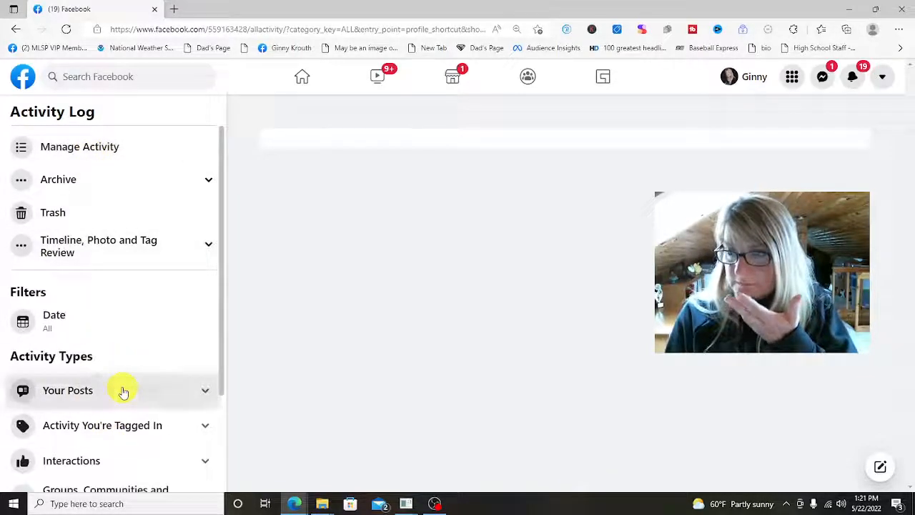
pyautogui.moveTo(70, 146)
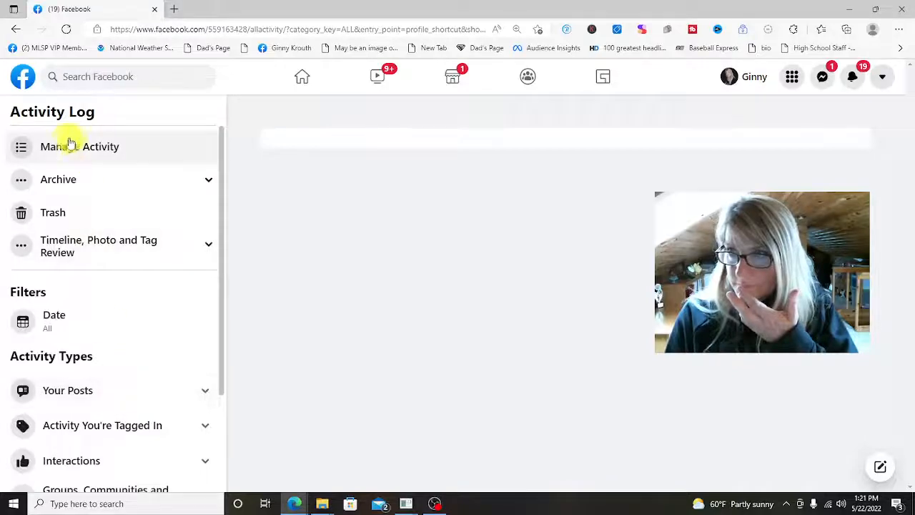
# - Rerun the 'just call me sue' search limited to Posts written by you
pyautogui.click(107, 77)
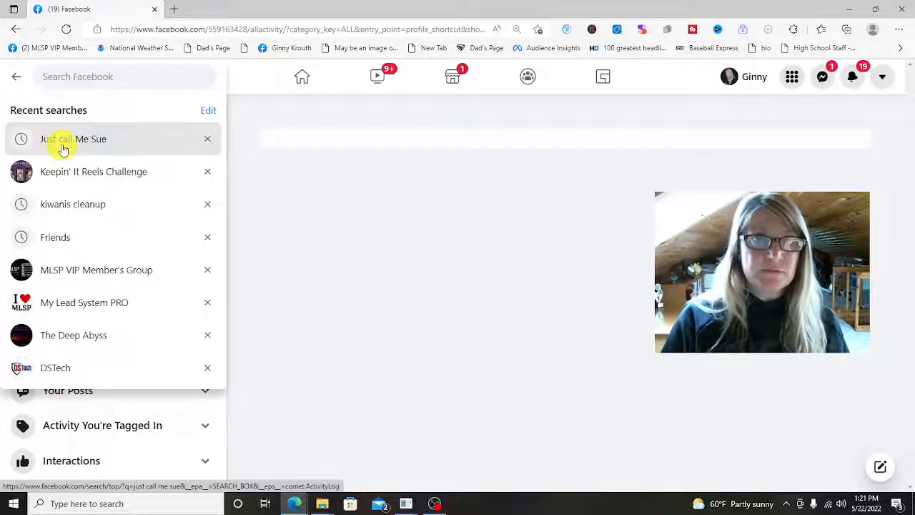
pyautogui.click(74, 139)
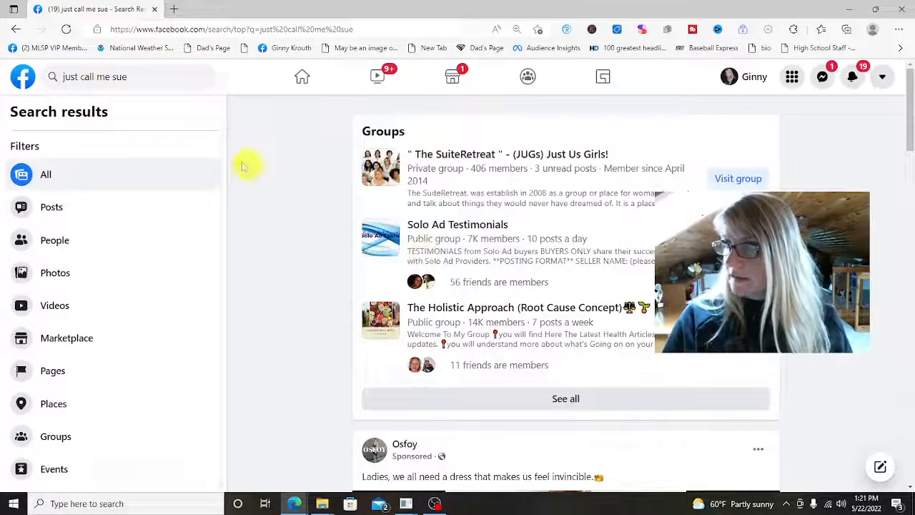
pyautogui.click(52, 206)
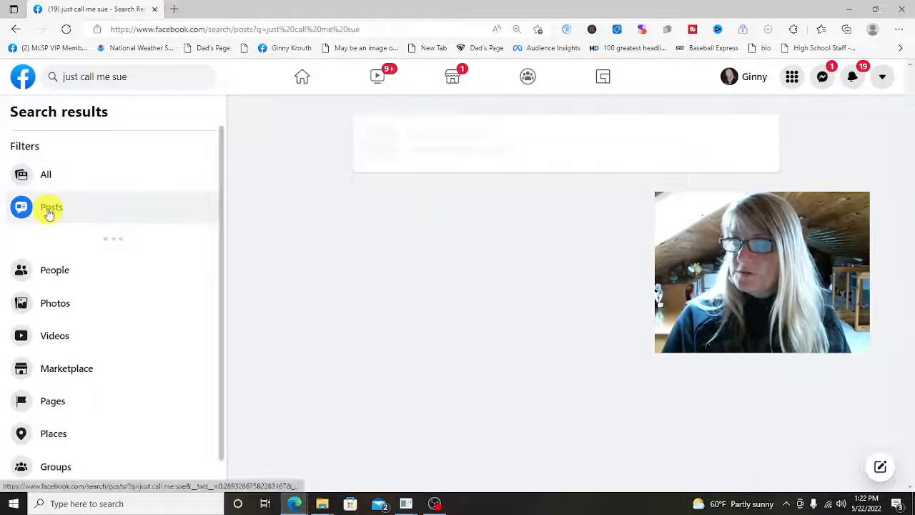
pyautogui.click(52, 206)
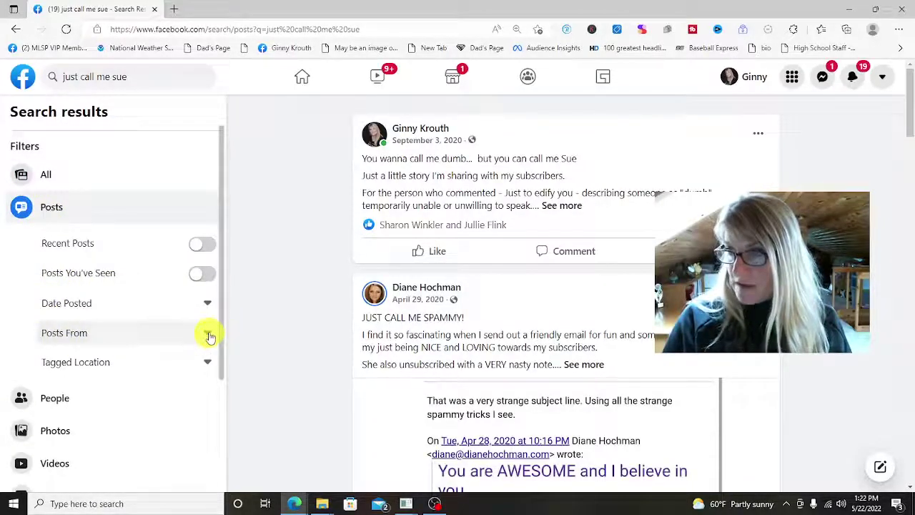
pyautogui.click(209, 332)
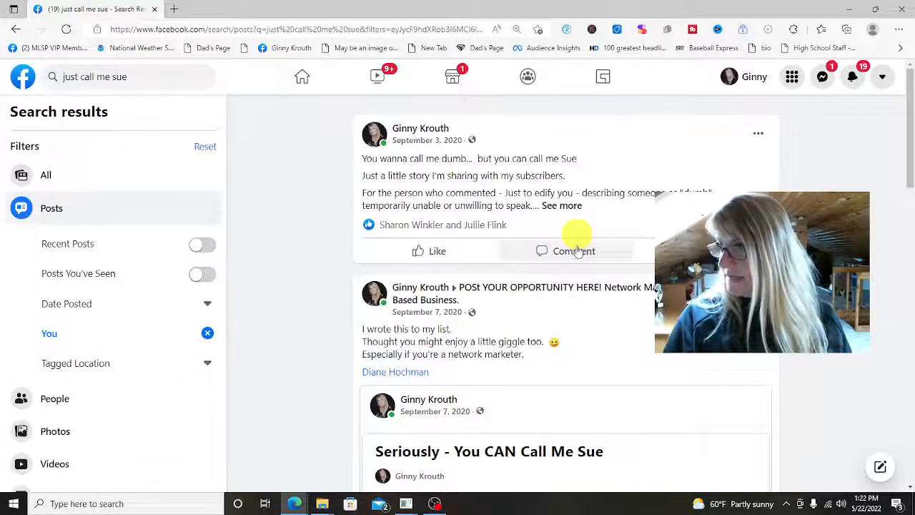
# - Locate and open the note 'Seriously - You CAN Call Me Sue' in full
pyautogui.scroll(-3)
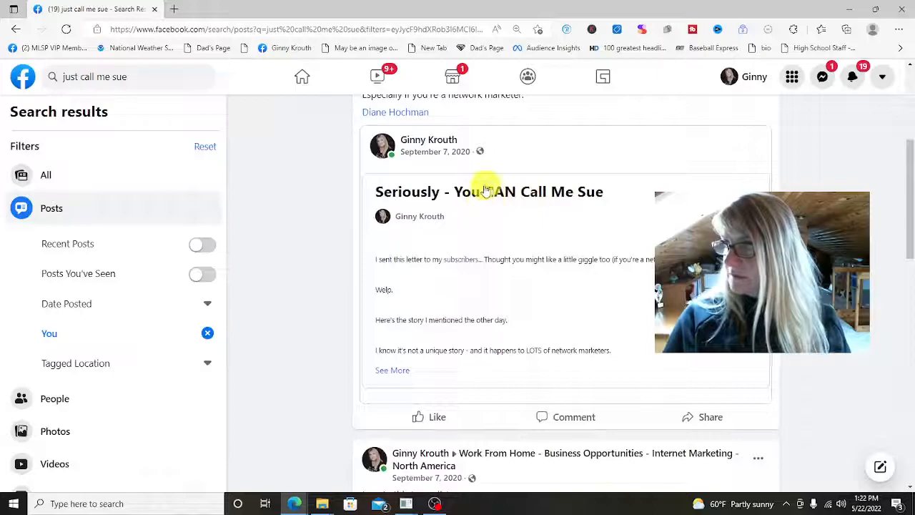
pyautogui.click(489, 192)
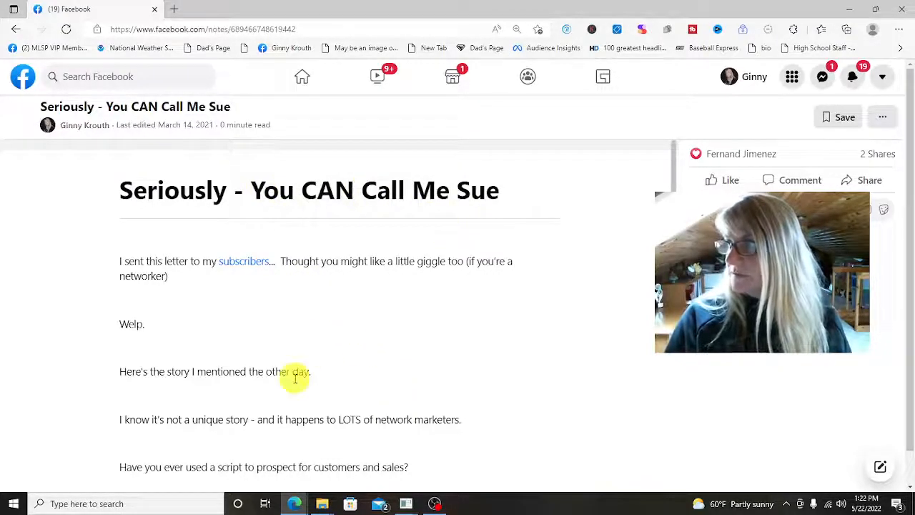
# - Scroll through the note and select its text down to the end for copying
pyautogui.scroll(-3)
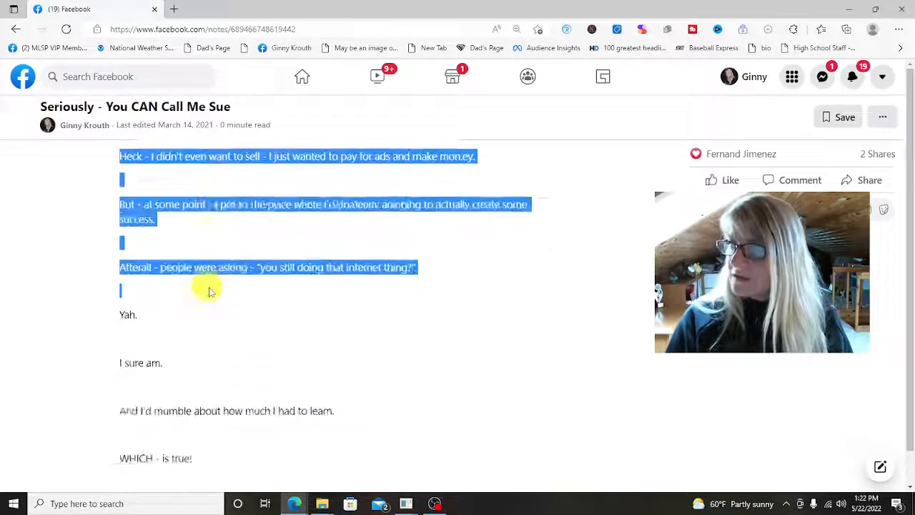
pyautogui.scroll(-3)
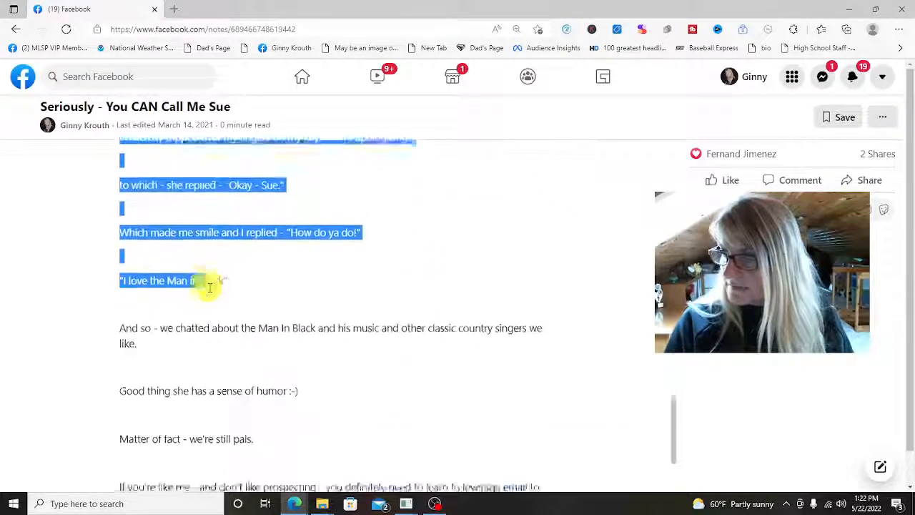
pyautogui.scroll(-3)
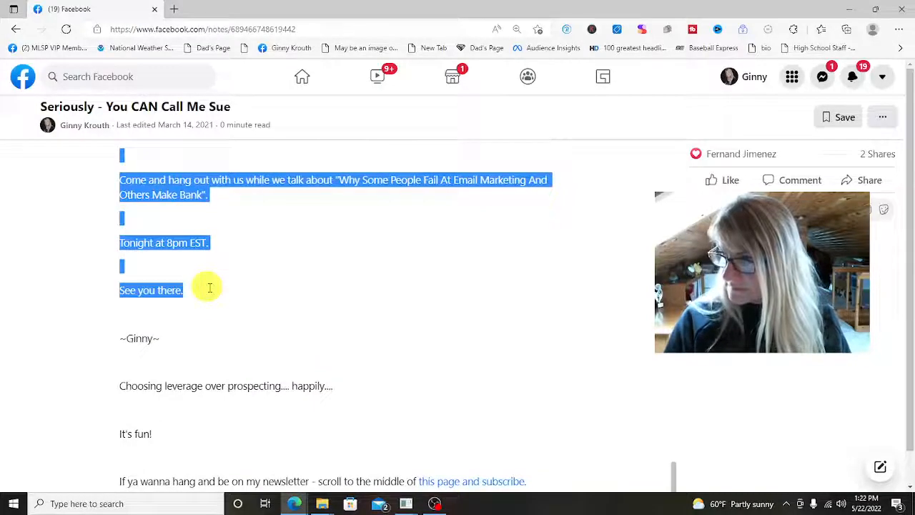
pyautogui.moveTo(208, 289); pyautogui.dragTo(120, 244)
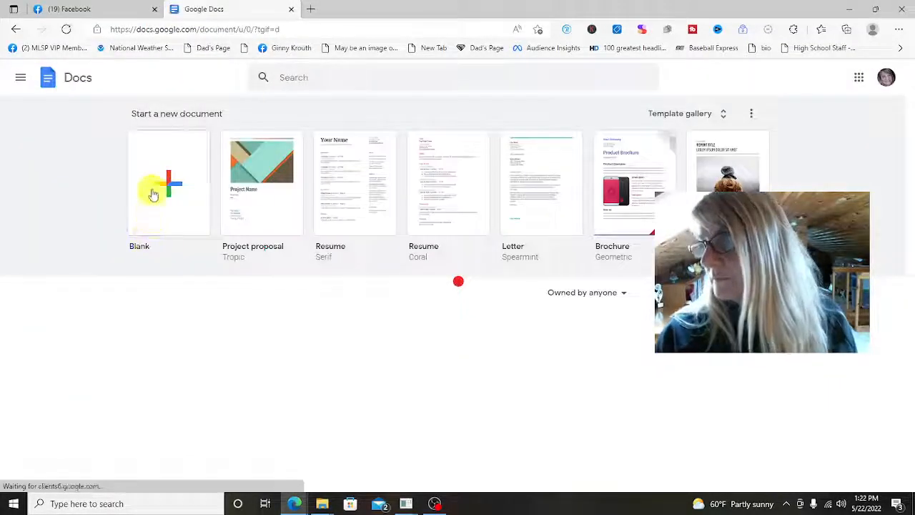
# - Start a blank Google Docs document, then return to Facebook for a 'note' search
pyautogui.click(169, 183)
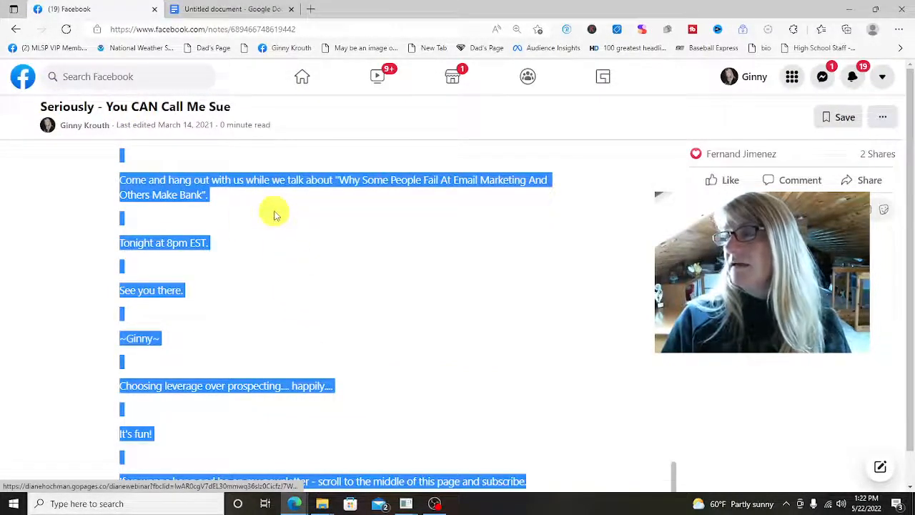
pyautogui.click(16, 28)
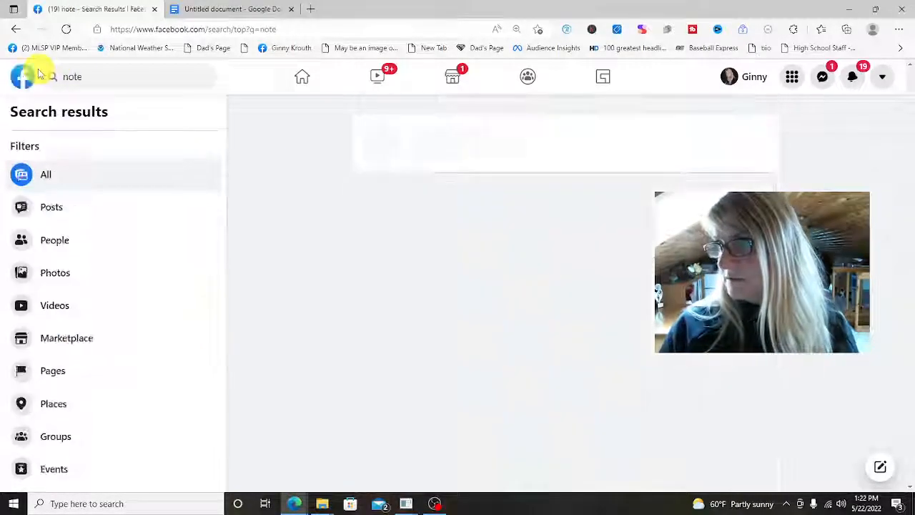
# - Limit the 'note' search to Posts from you
pyautogui.click(51, 206)
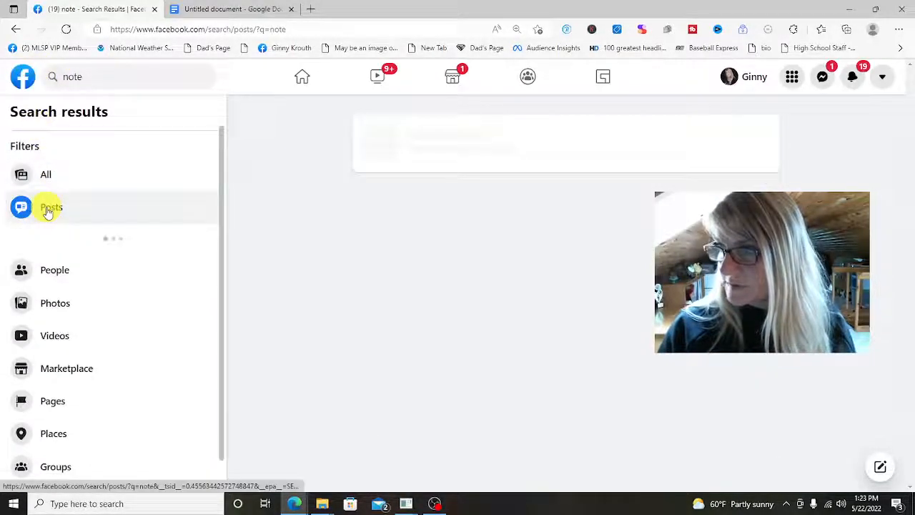
pyautogui.click(52, 205)
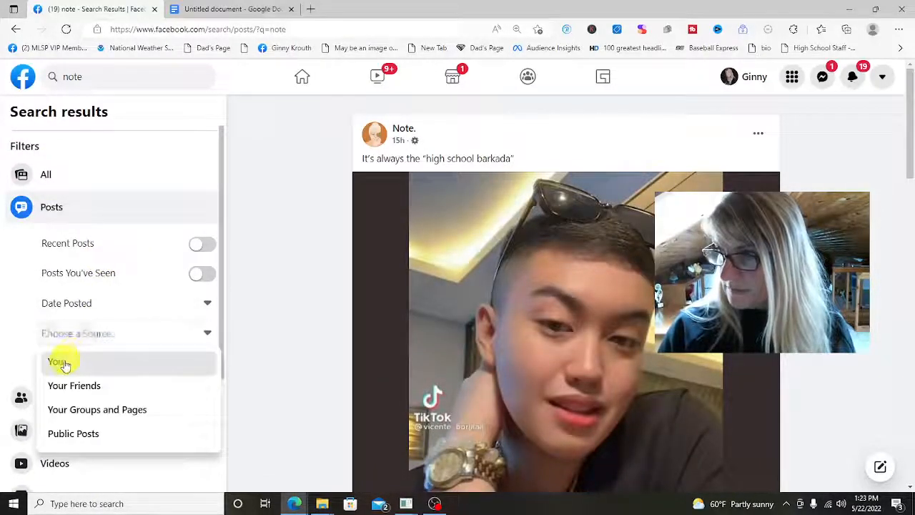
pyautogui.click(58, 360)
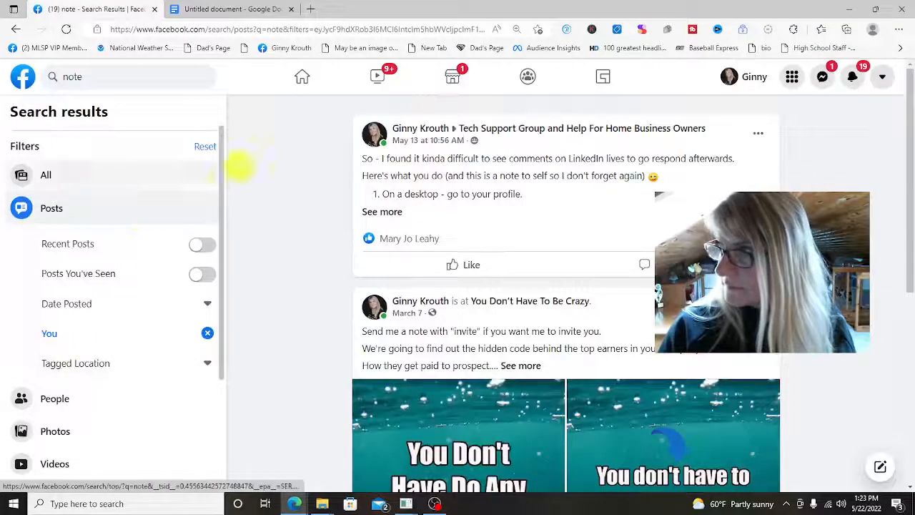
# - Scroll through the shared How To Create a Facebook Note posts in the results
pyautogui.scroll(-3)
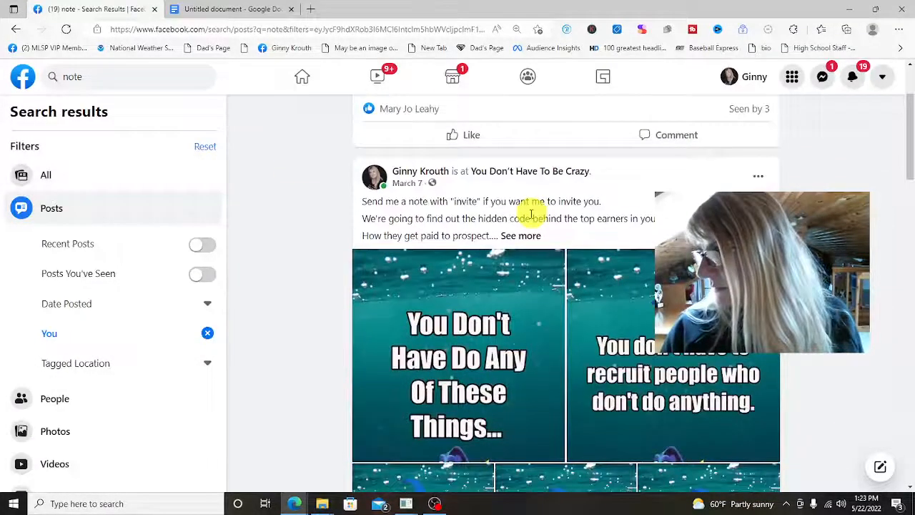
pyautogui.scroll(-3)
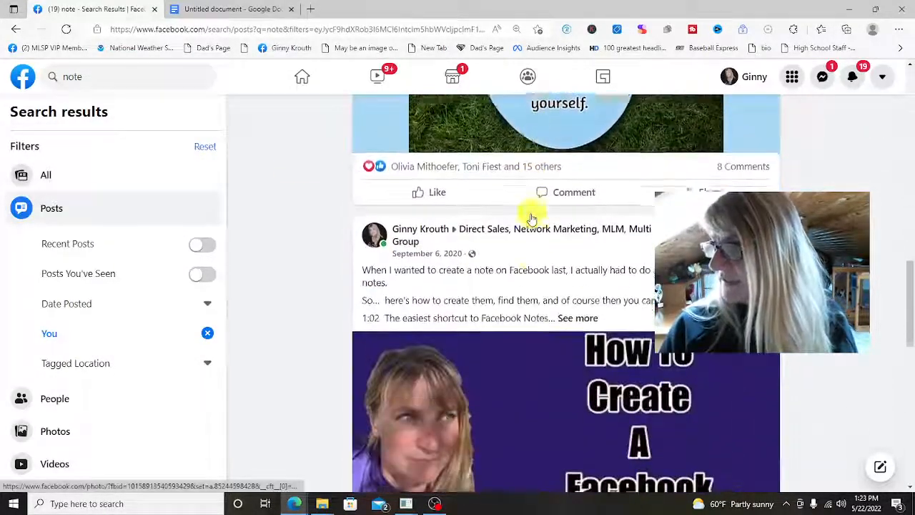
pyautogui.scroll(-3)
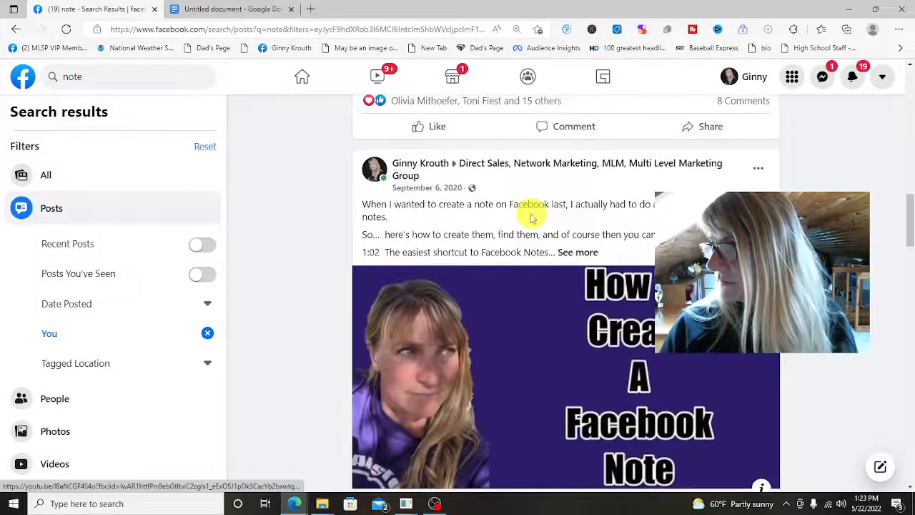
pyautogui.scroll(-3)
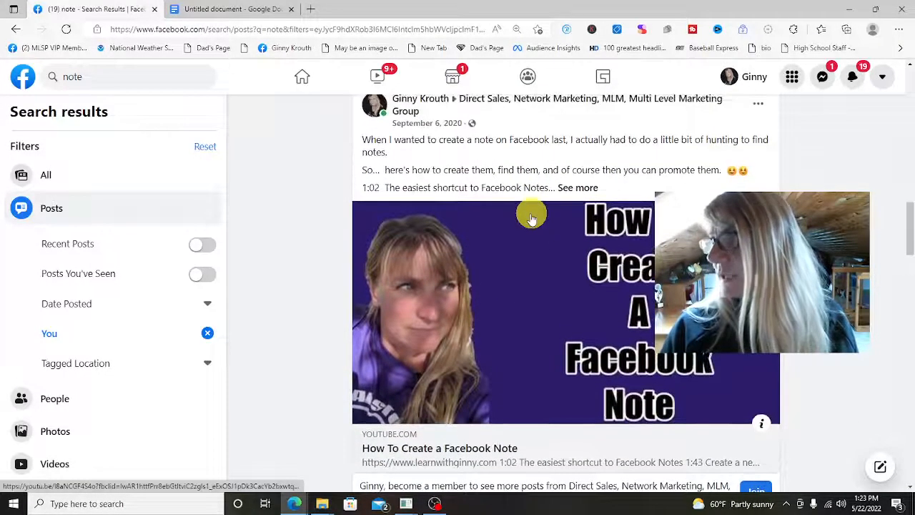
pyautogui.scroll(-3)
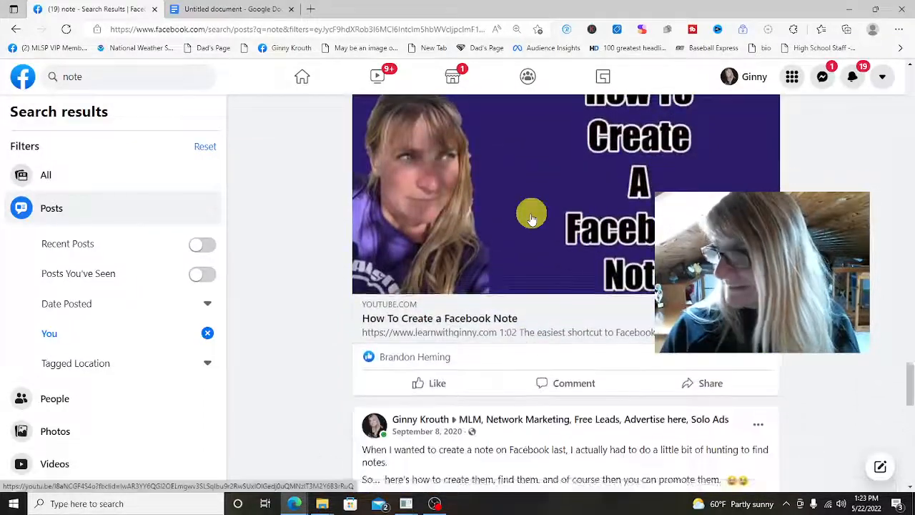
pyautogui.moveTo(107, 398)
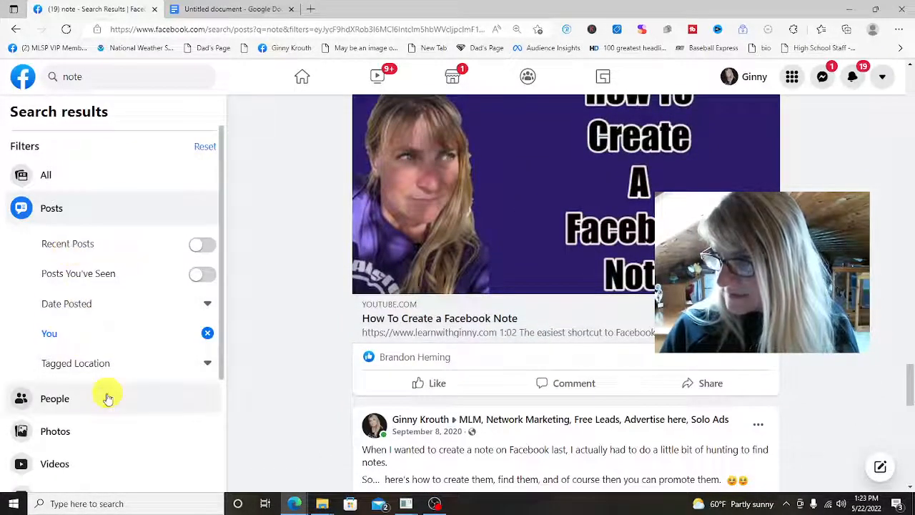
pyautogui.scroll(-3)
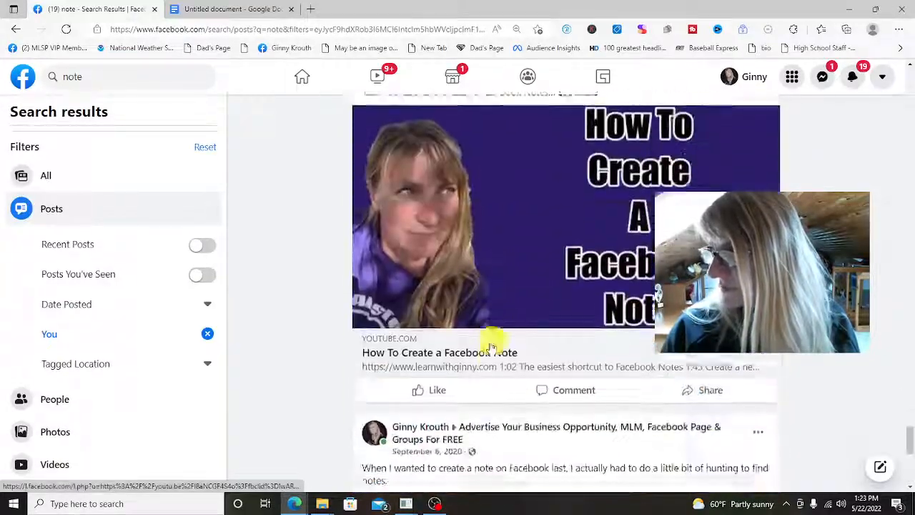
pyautogui.scroll(-3)
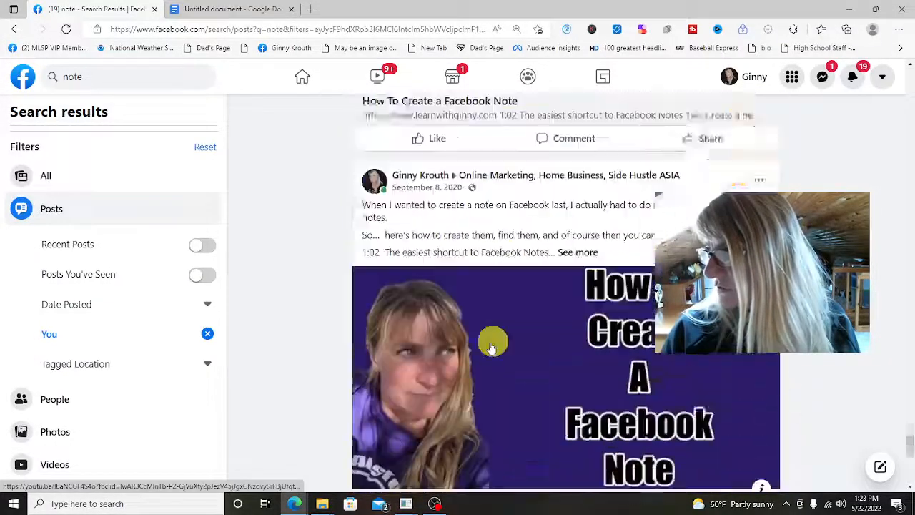
pyautogui.scroll(-3)
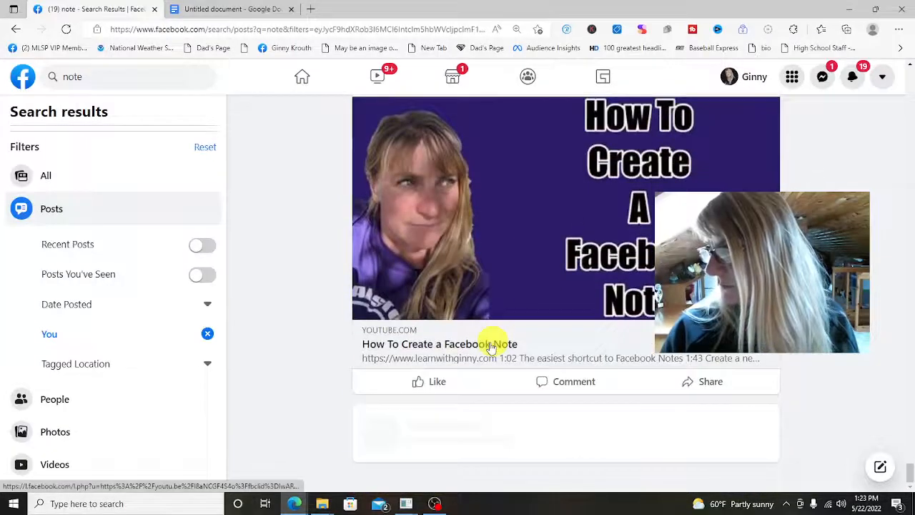
pyautogui.scroll(-3)
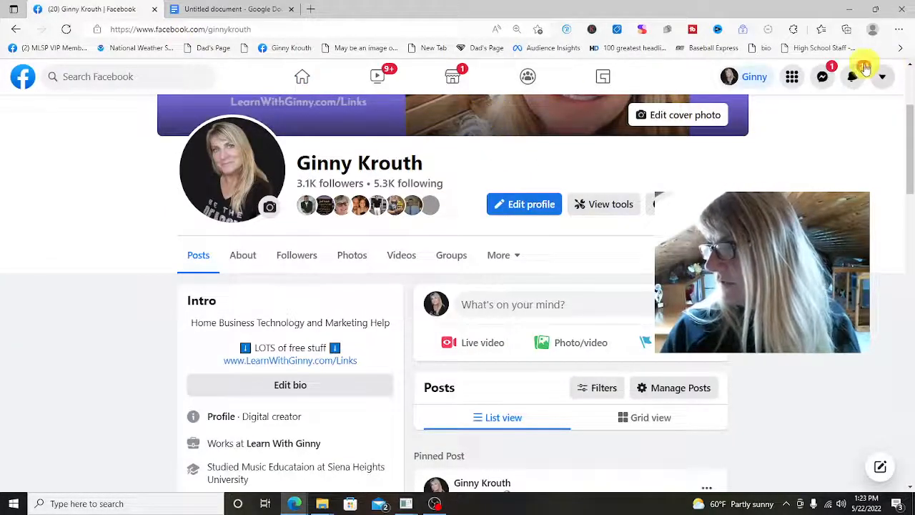
# - From the account menu's Settings & privacy reach the Activity Log
pyautogui.click(882, 78)
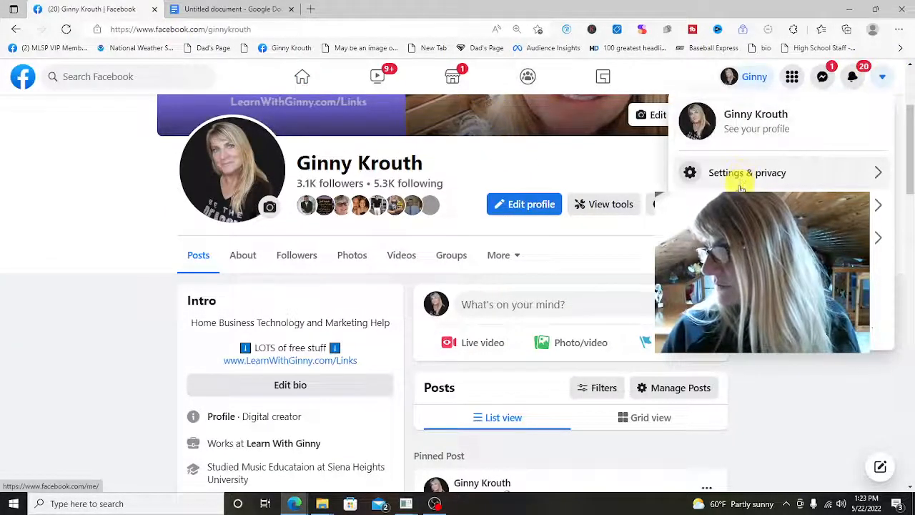
pyautogui.click(746, 171)
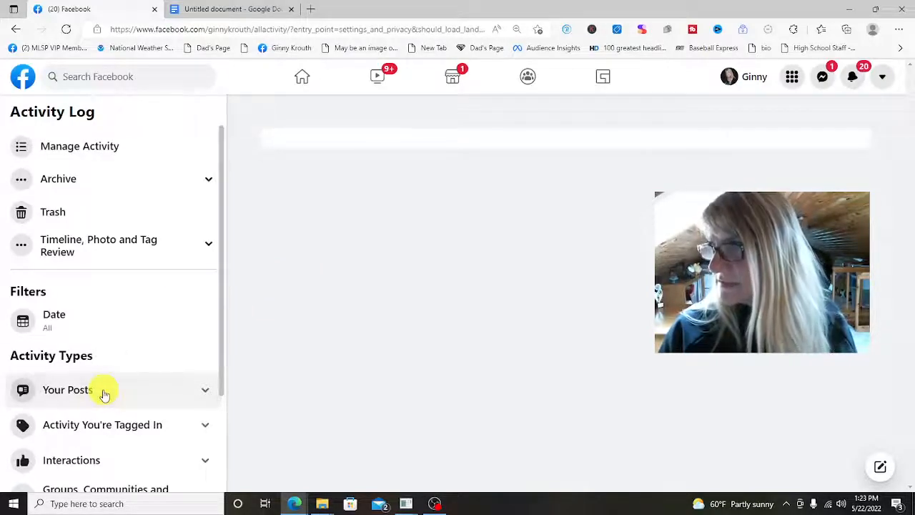
pyautogui.moveTo(205, 389)
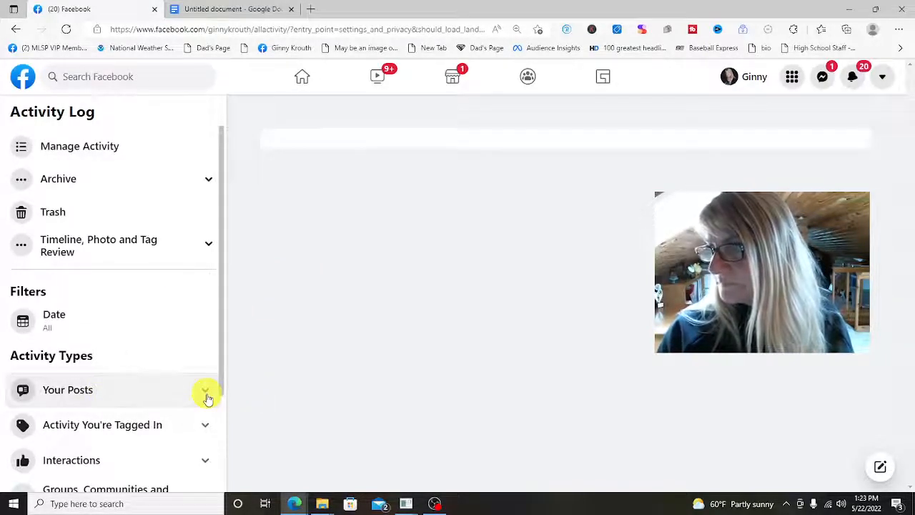